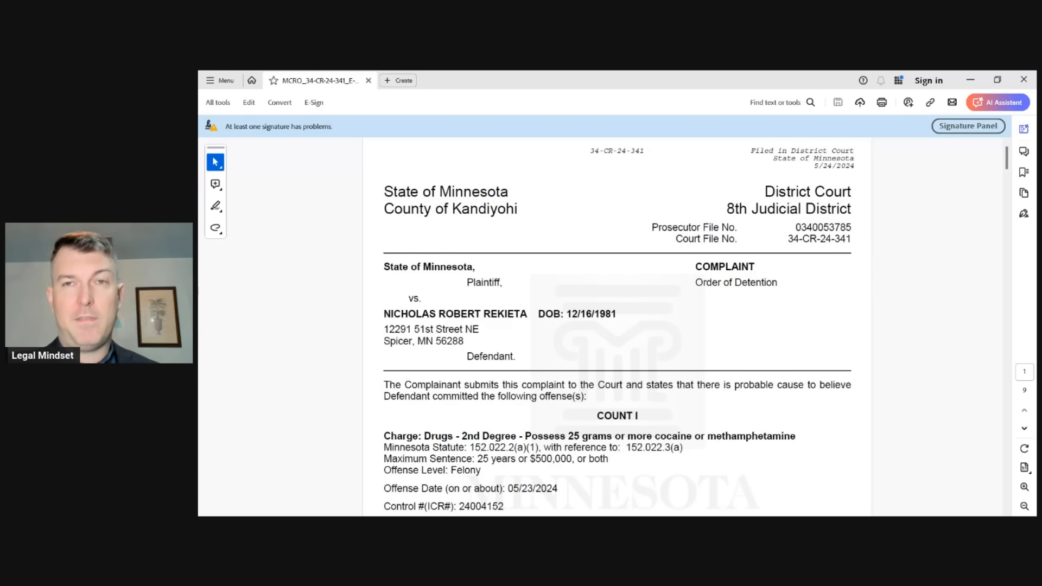
Scroll the complaint to show Count I, second-degree drug possession, and its description.
{"action": "scroll", "scroll_direction": "down", "scroll_amount": 3}
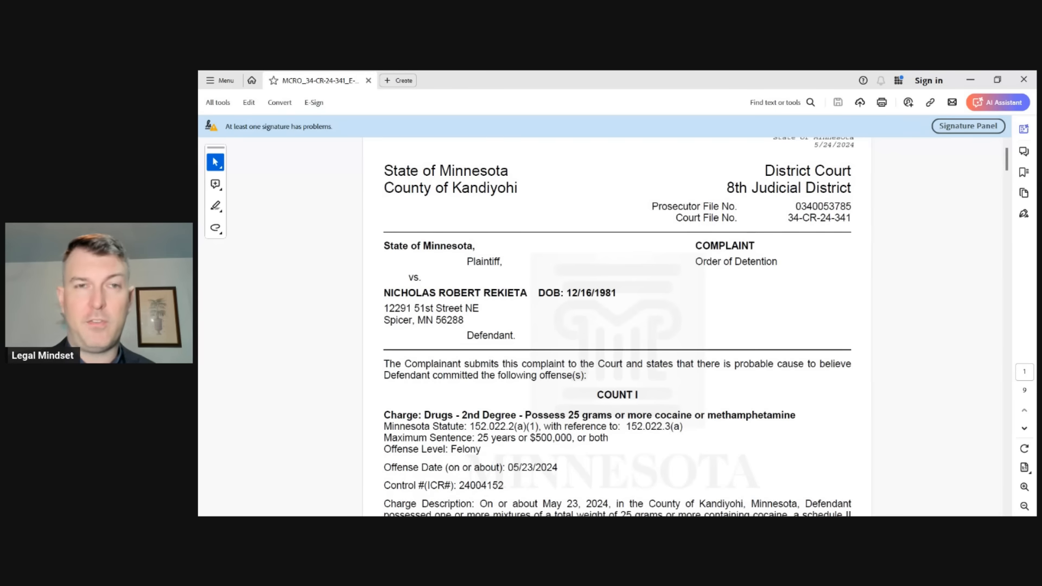
{"action": "scroll", "scroll_direction": "down", "scroll_amount": 3}
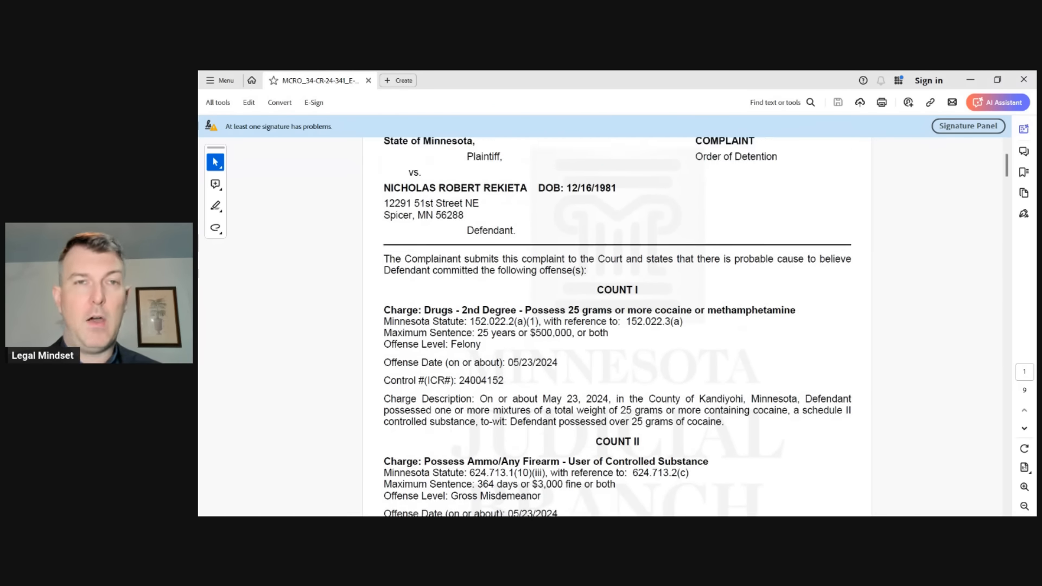
{"action": "scroll", "scroll_direction": "up", "scroll_amount": 3}
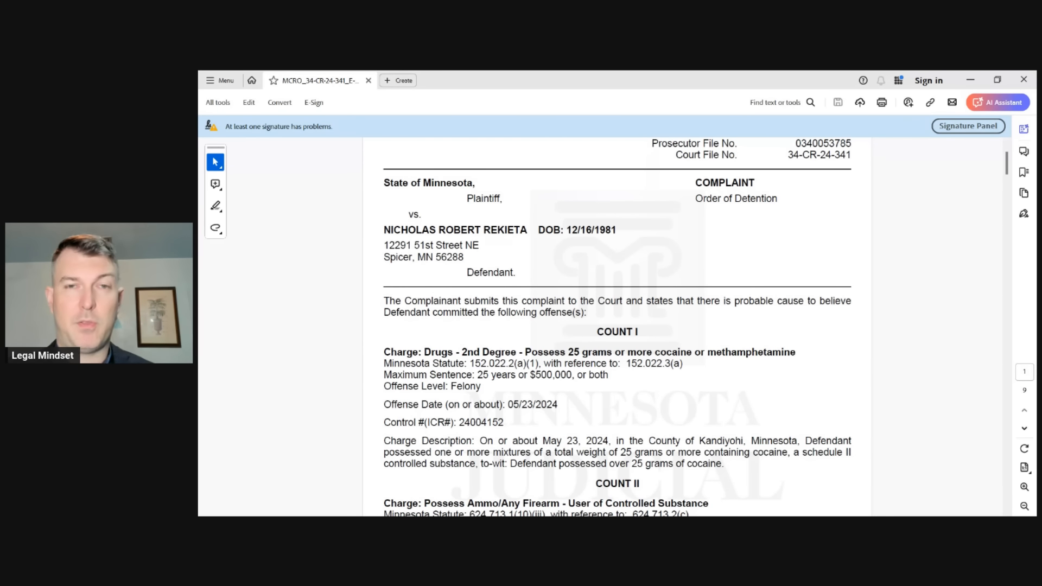
Scroll past Count II to Count III, child endangerment, at the top of page 2.
{"action": "scroll", "scroll_direction": "down", "scroll_amount": 3}
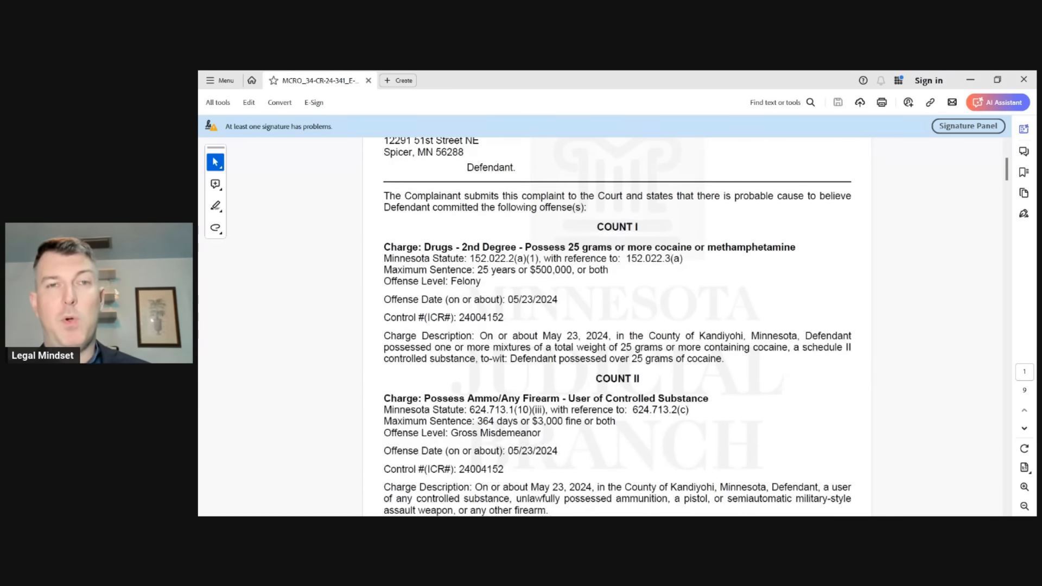
{"action": "scroll", "scroll_direction": "down", "scroll_amount": 3}
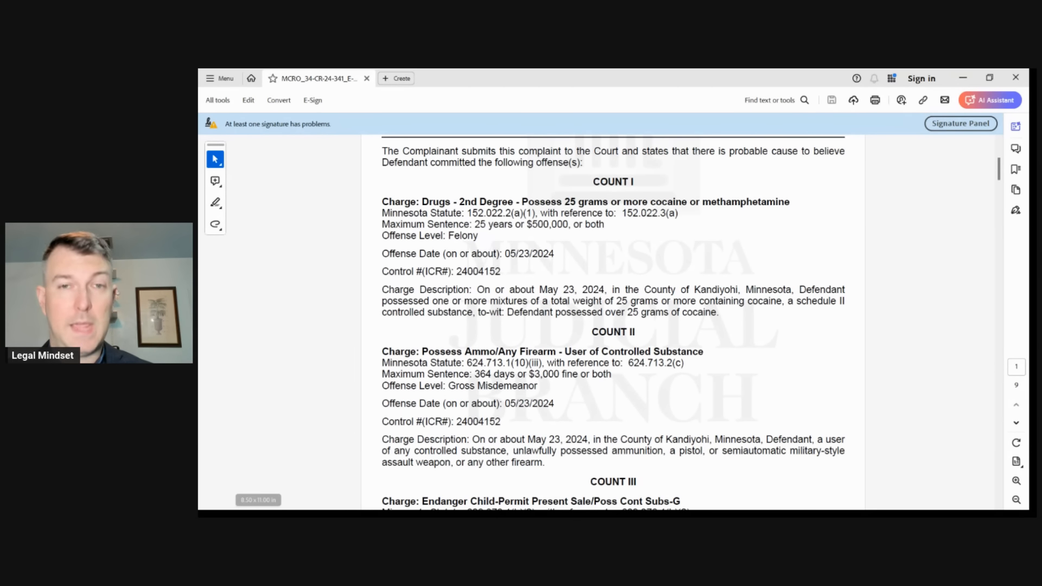
{"action": "scroll", "scroll_direction": "down", "scroll_amount": 3}
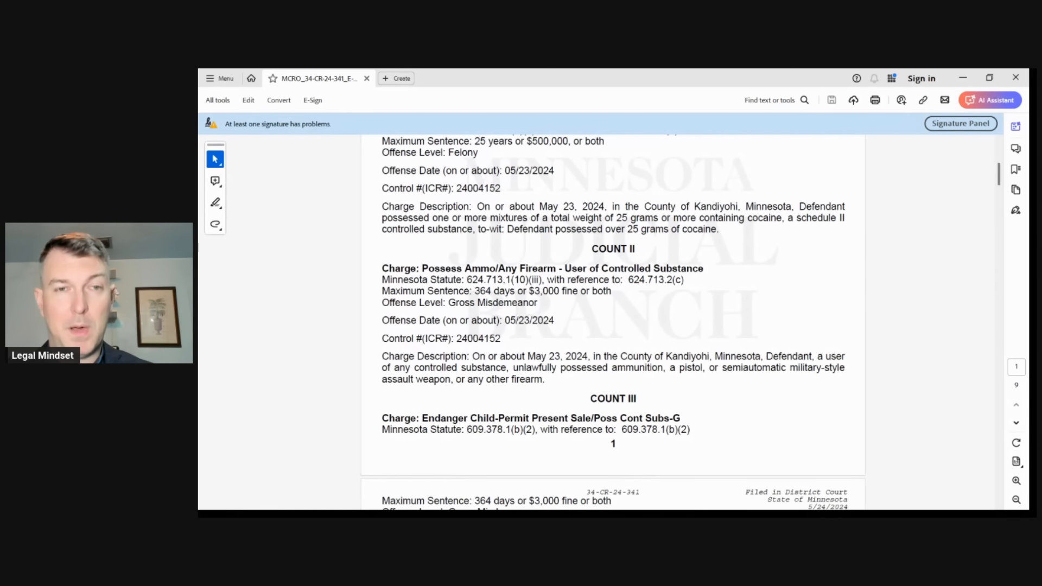
{"action": "scroll", "scroll_direction": "up", "scroll_amount": 3}
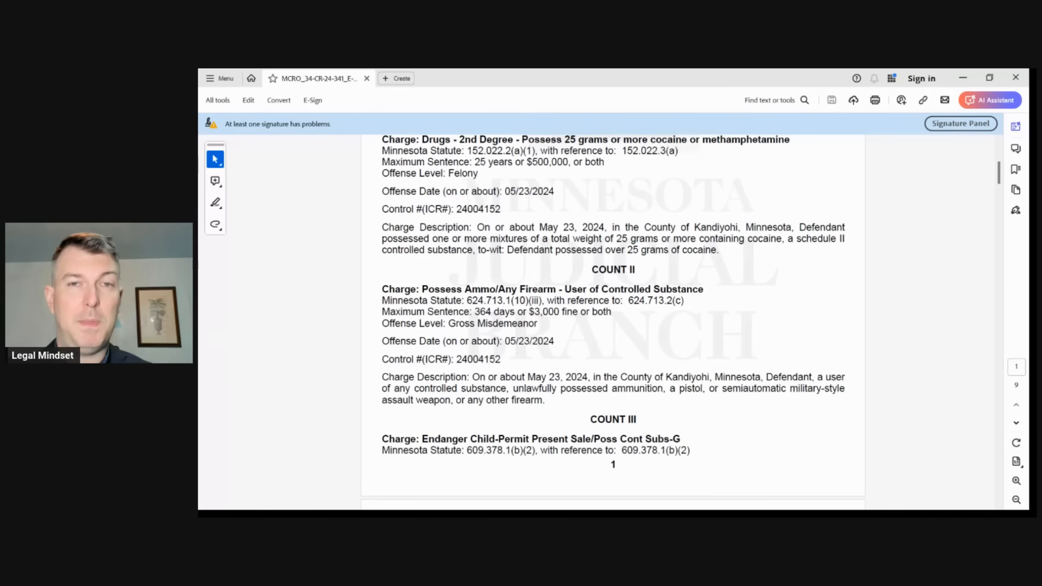
{"action": "scroll", "scroll_direction": "up", "scroll_amount": 3}
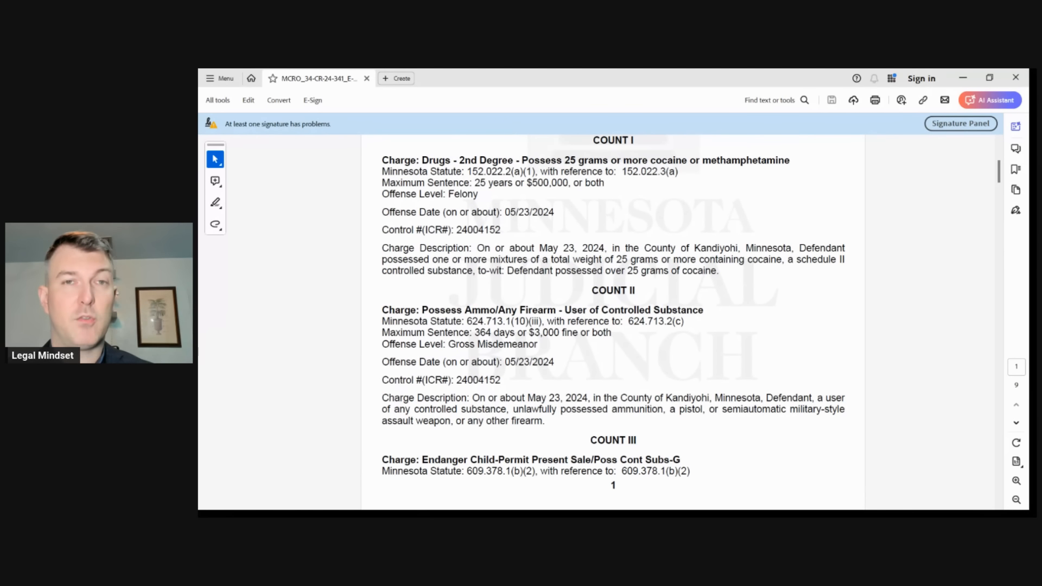
{"action": "scroll", "scroll_direction": "down", "scroll_amount": 3}
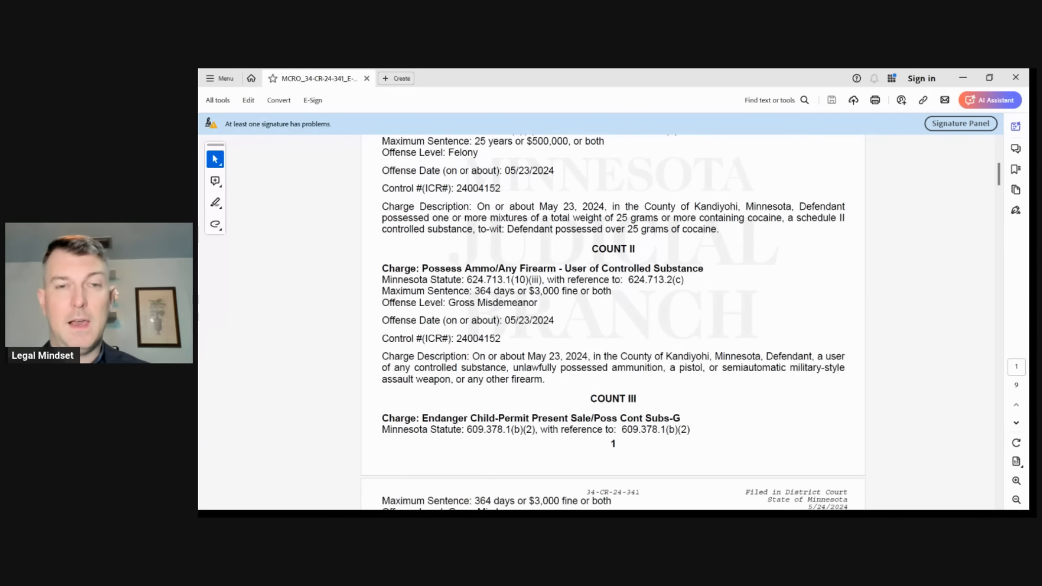
{"action": "scroll", "scroll_direction": "up", "scroll_amount": 3}
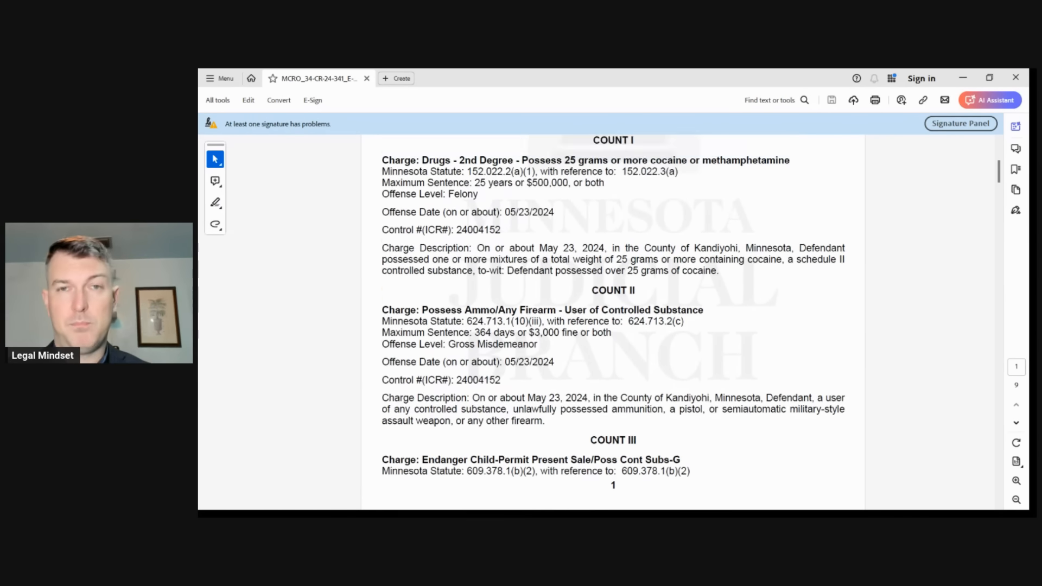
{"action": "scroll", "scroll_direction": "up", "scroll_amount": 3}
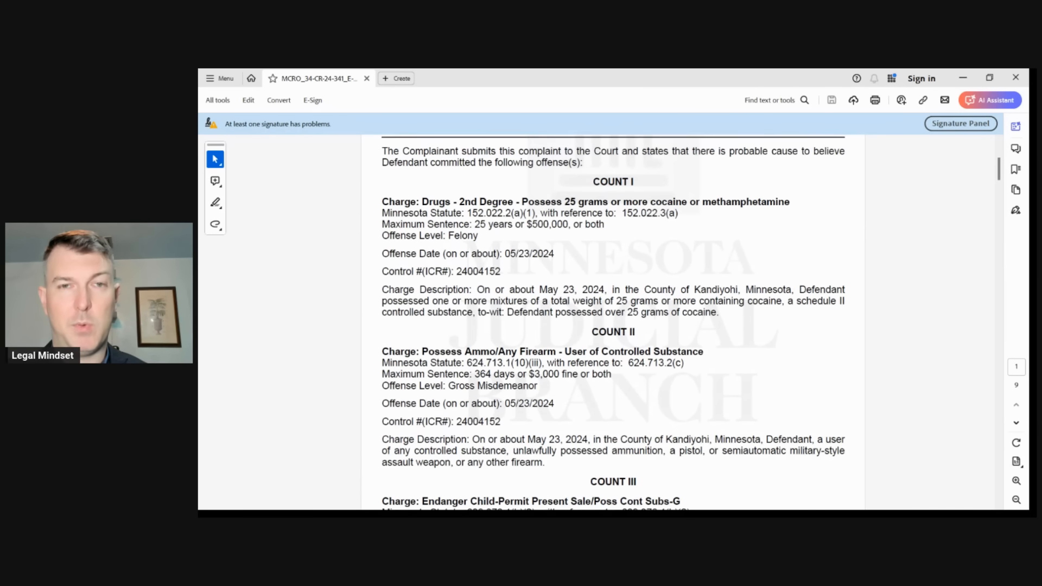
{"action": "scroll", "scroll_direction": "down", "scroll_amount": 3}
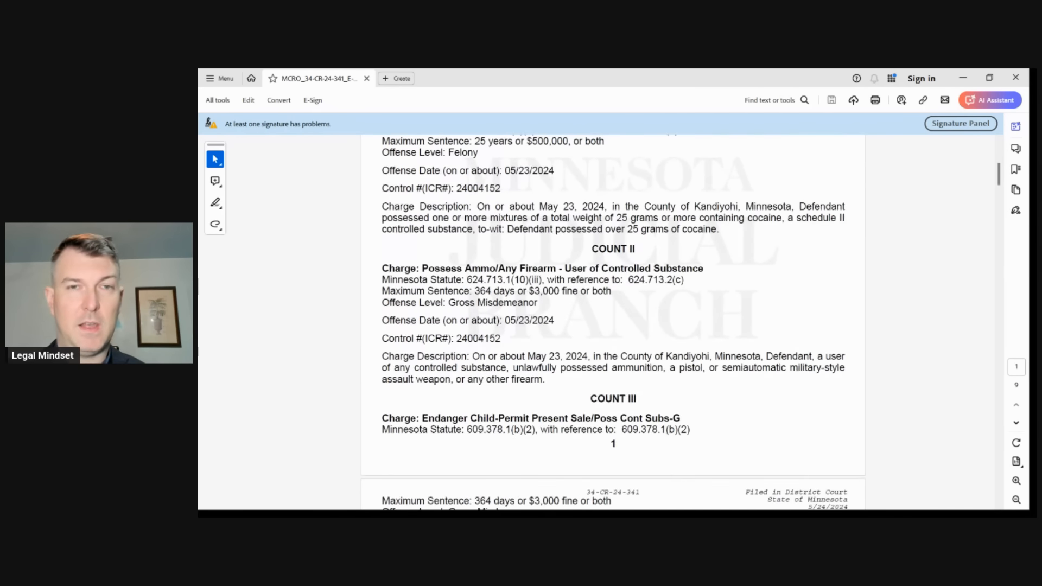
{"action": "scroll", "scroll_direction": "down", "scroll_amount": 3}
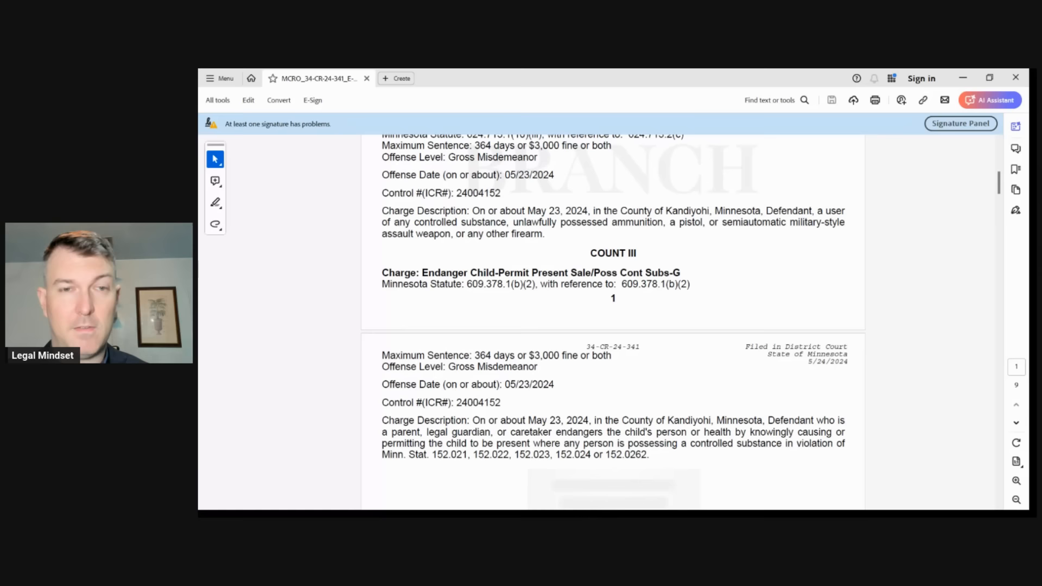
Scroll through page 2 to the Statement of Probable Cause on page 3.
{"action": "scroll", "scroll_direction": "down", "scroll_amount": 3}
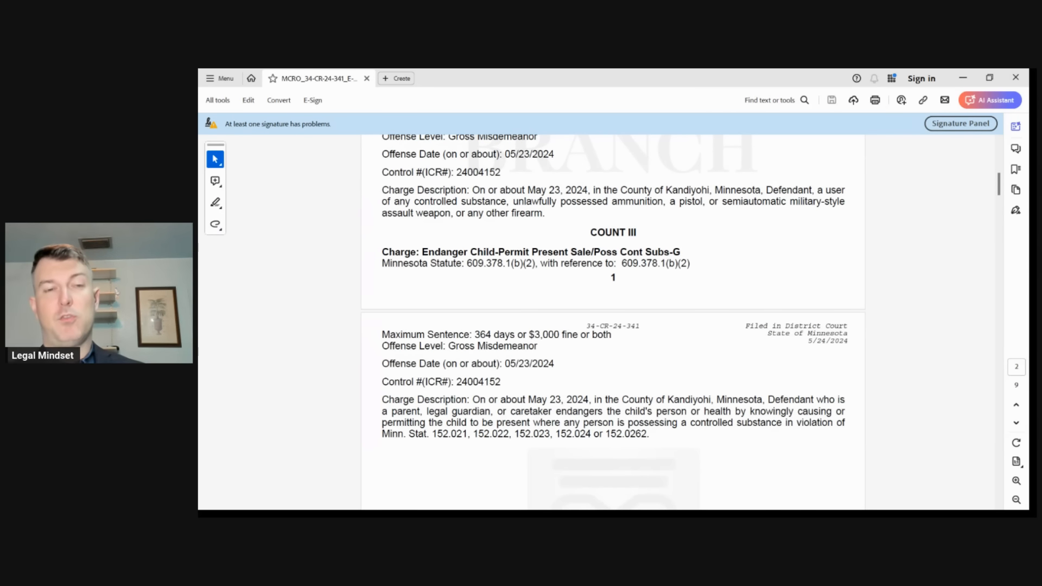
{"action": "scroll", "scroll_direction": "up", "scroll_amount": 3}
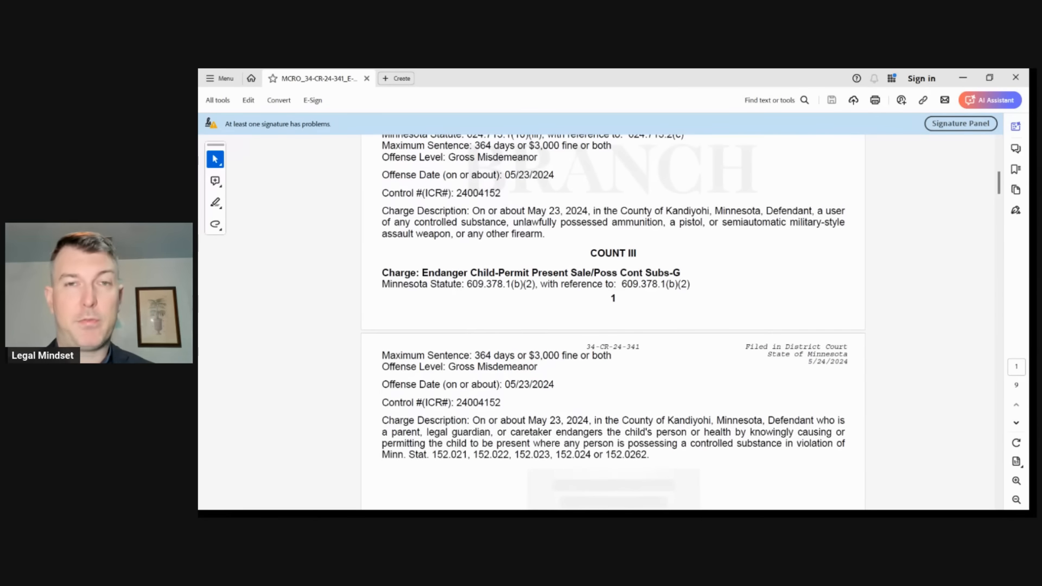
{"action": "scroll", "scroll_direction": "up", "scroll_amount": 3}
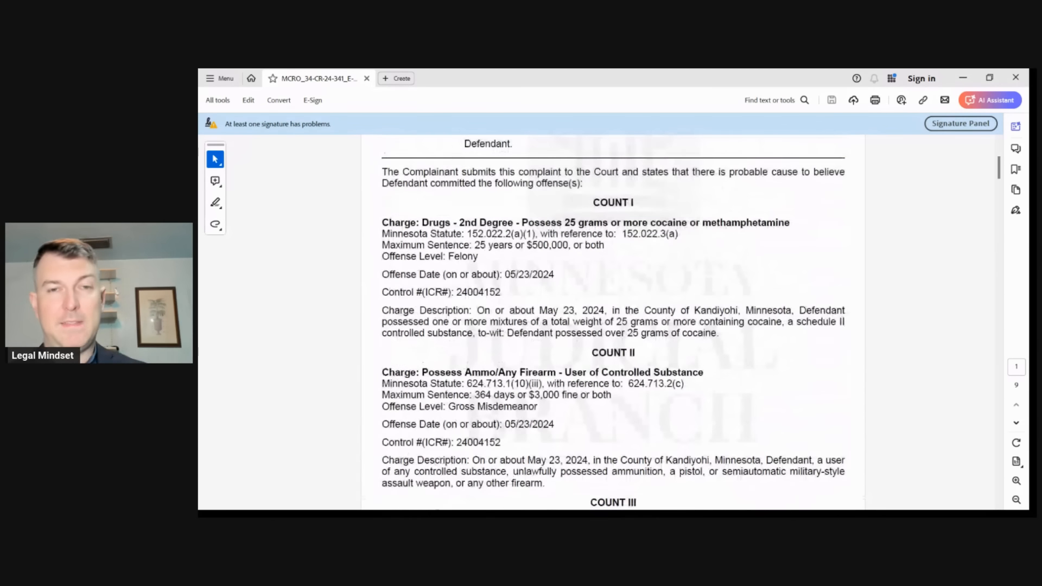
{"action": "scroll", "scroll_direction": "down", "scroll_amount": 3}
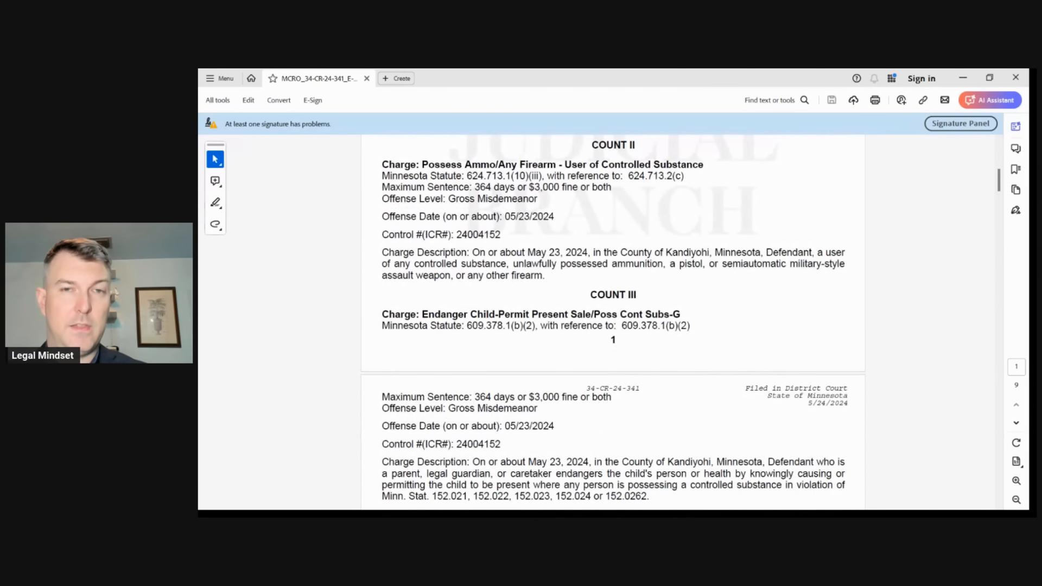
{"action": "scroll", "scroll_direction": "down", "scroll_amount": 3}
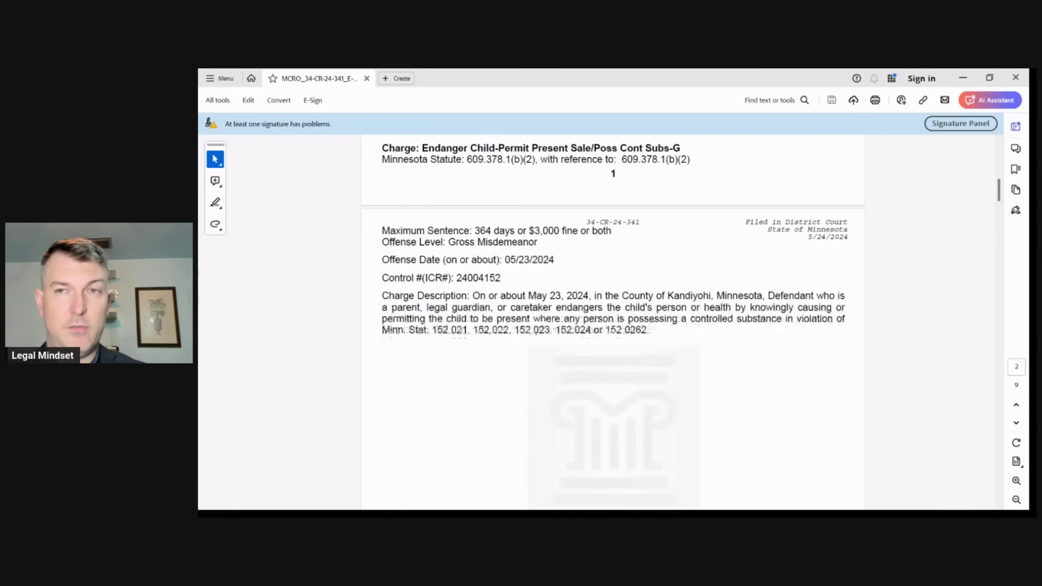
{"action": "scroll", "scroll_direction": "down", "scroll_amount": 3}
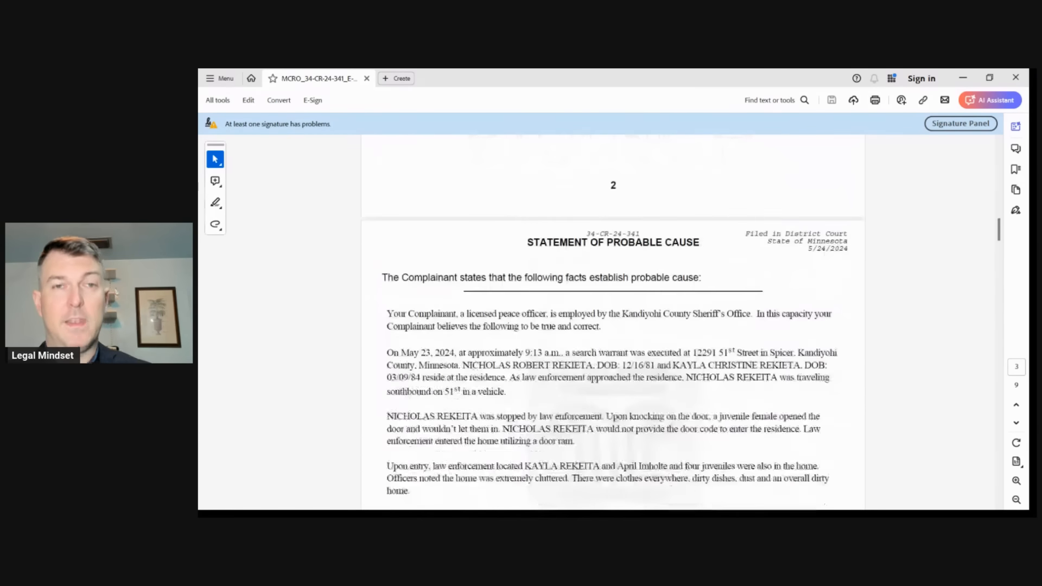
Zoom in on page 3 to read the search warrant execution and home entry.
{"action": "scroll", "scroll_direction": "down", "scroll_amount": 3}
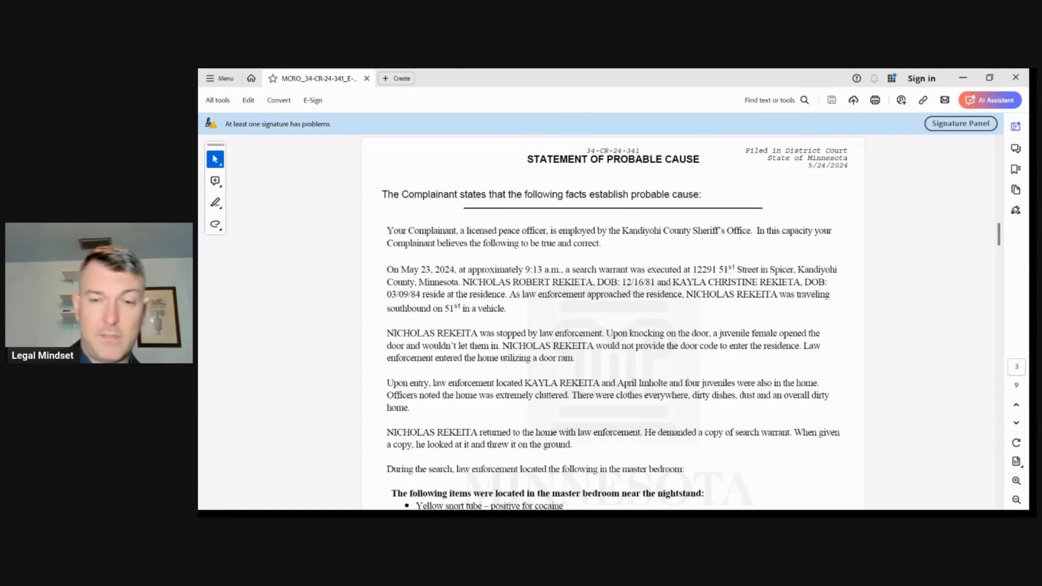
{"action": "left_click", "coordinate": [1015, 480]}
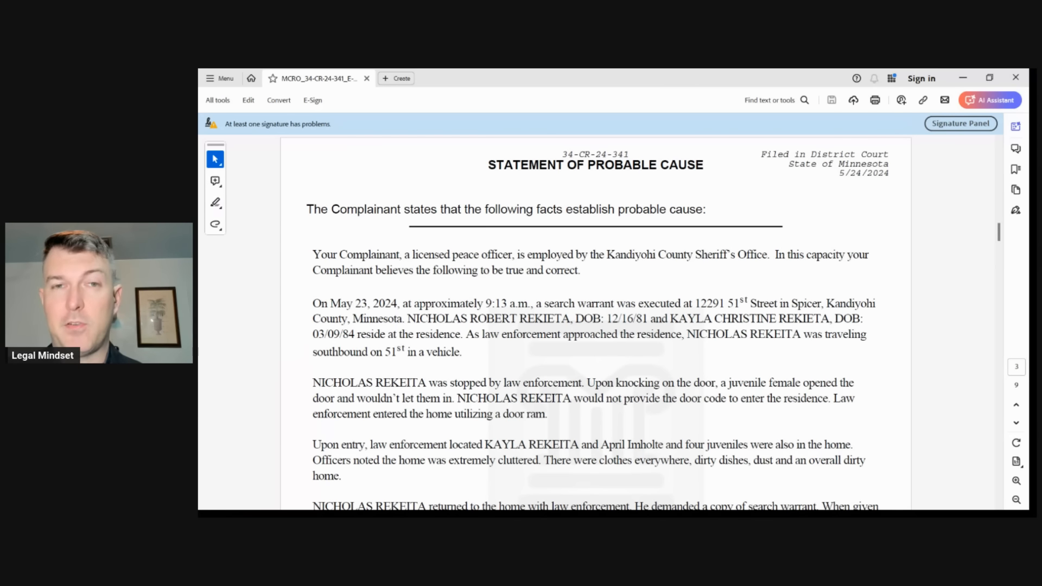
Scroll page 3 to the master bedroom nightstand items: snort tube, cocaine vial, credit cards.
{"action": "scroll", "scroll_direction": "down", "scroll_amount": 3}
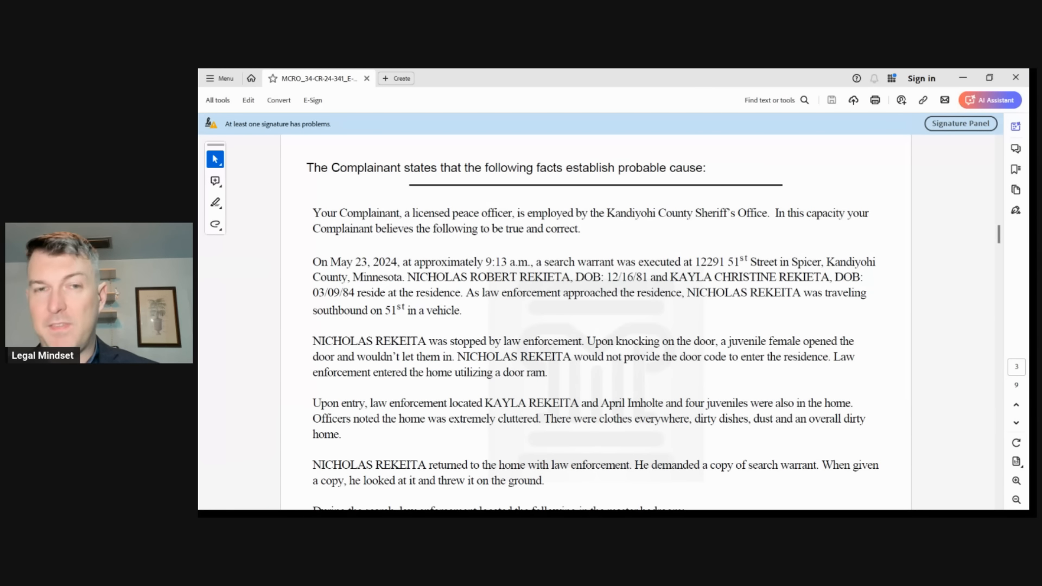
{"action": "scroll", "scroll_direction": "down", "scroll_amount": 3}
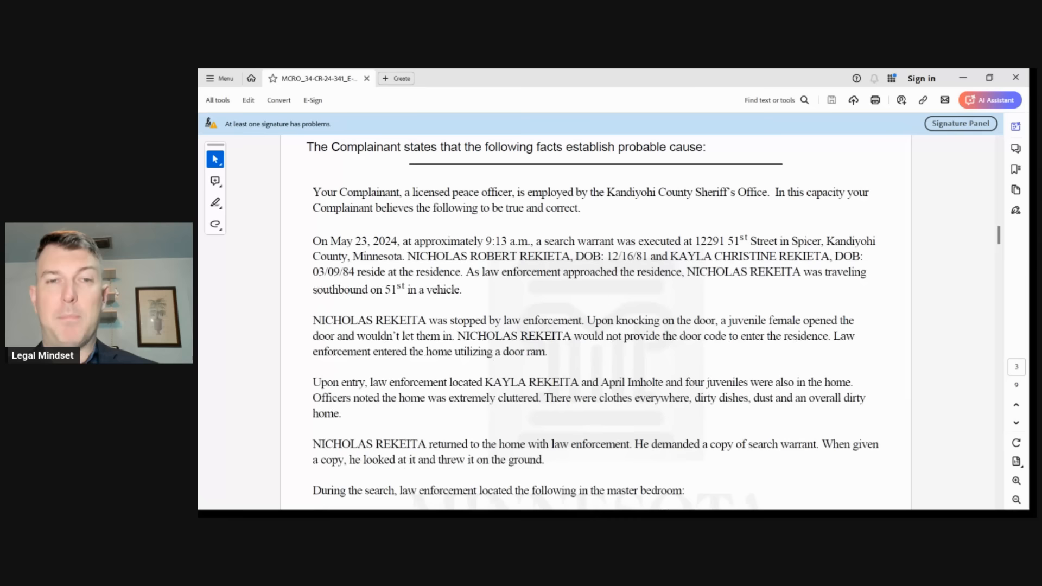
{"action": "scroll", "scroll_direction": "down", "scroll_amount": 3}
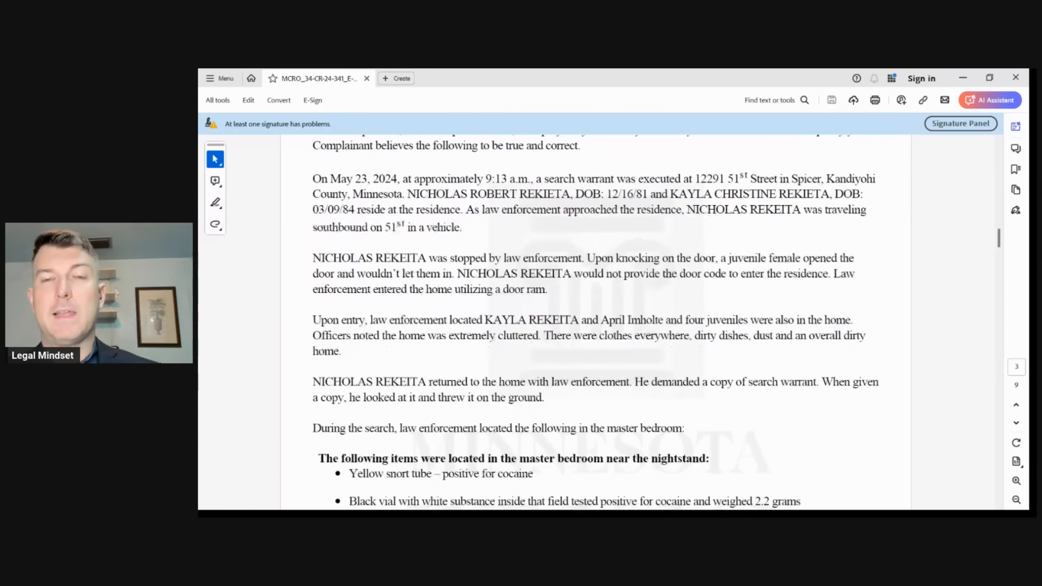
{"action": "scroll", "scroll_direction": "down", "scroll_amount": 3}
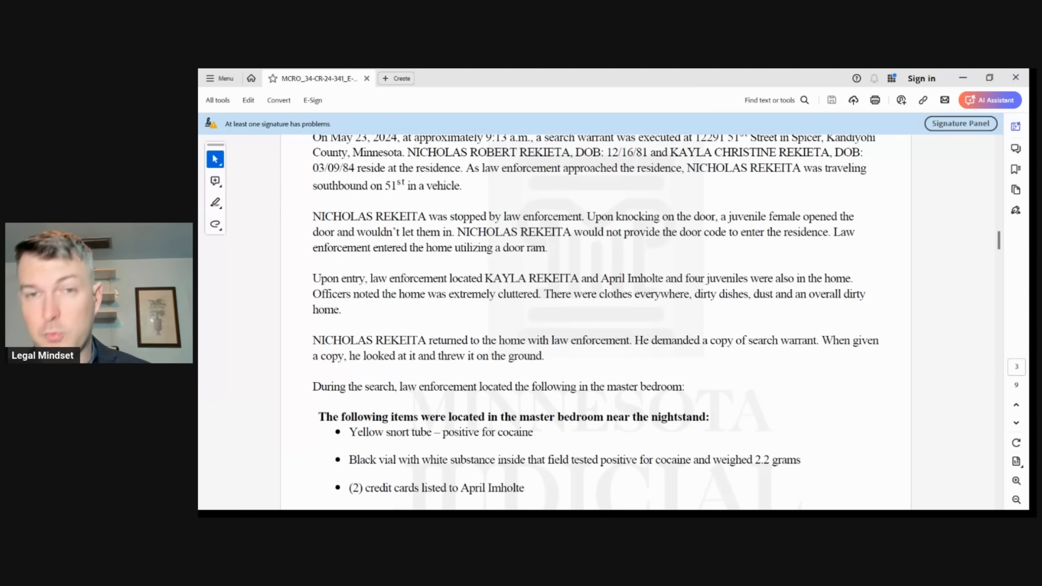
Scroll onto page 4 past the closet safe items and 26.67-gram cocaine total to the arrests.
{"action": "scroll", "scroll_direction": "down", "scroll_amount": 3}
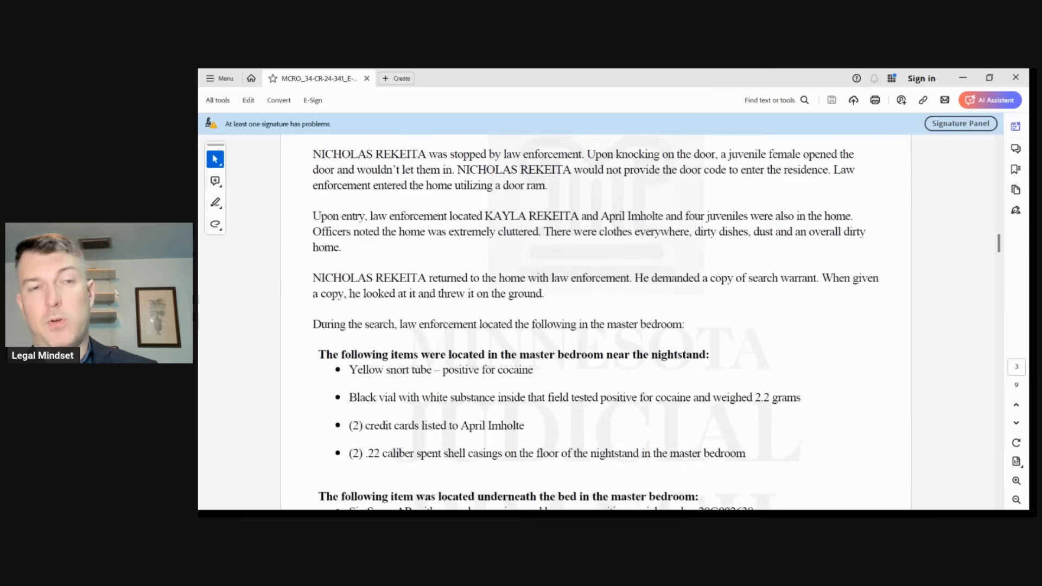
{"action": "scroll", "scroll_direction": "down", "scroll_amount": 3}
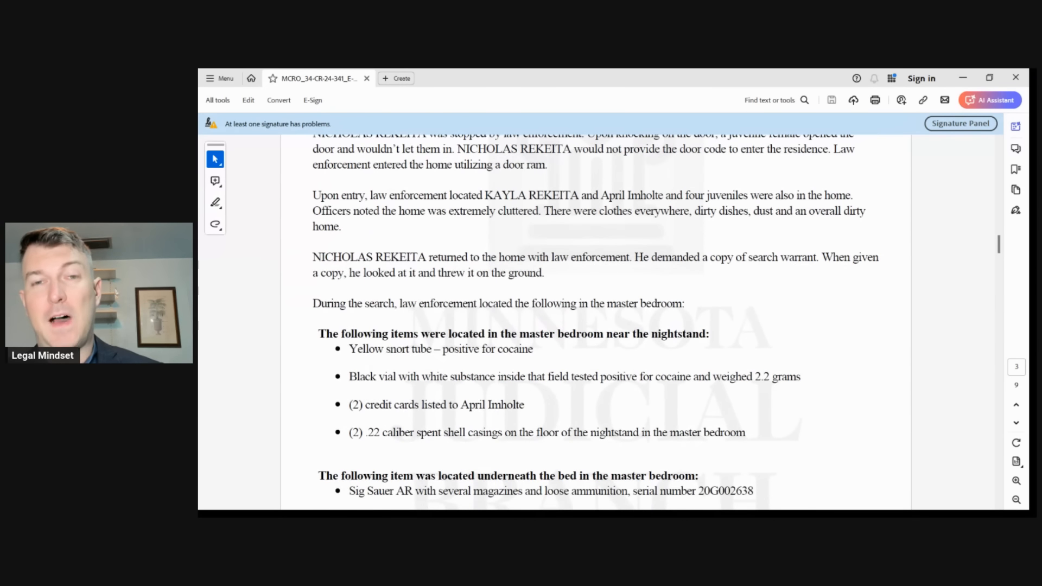
{"action": "scroll", "scroll_direction": "down", "scroll_amount": 3}
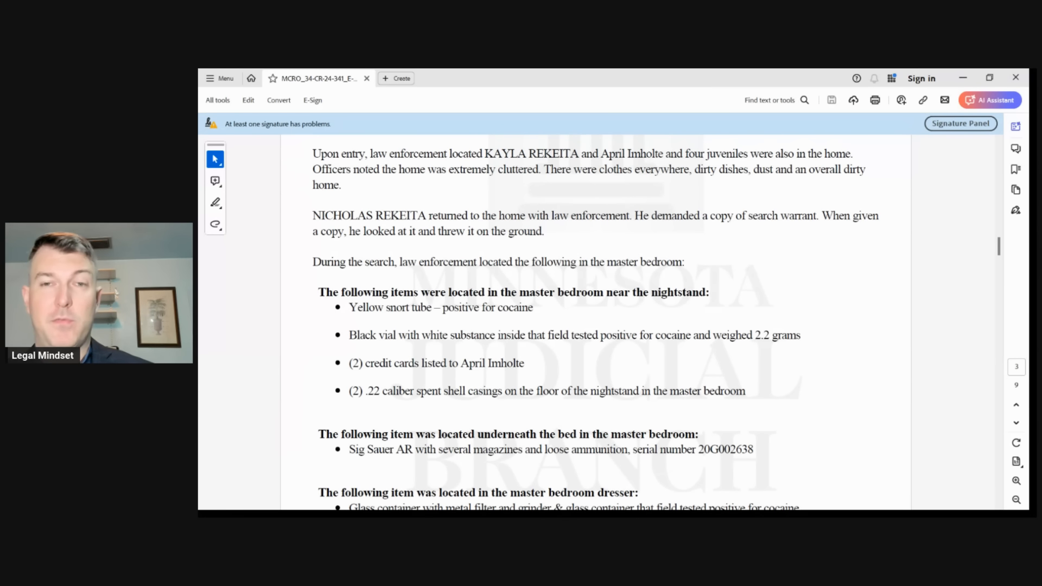
{"action": "scroll", "scroll_direction": "down", "scroll_amount": 3}
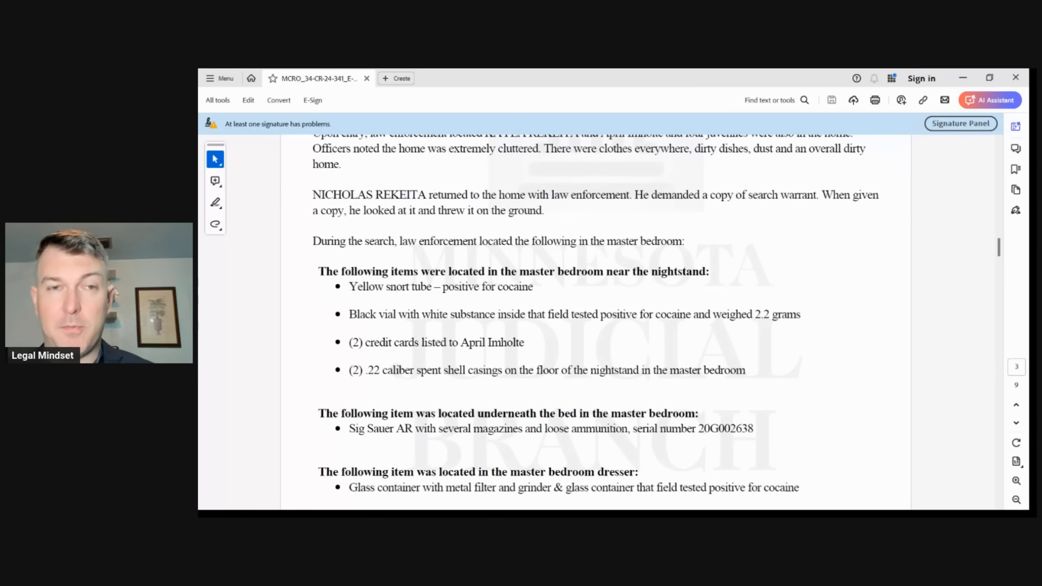
{"action": "scroll", "scroll_direction": "down", "scroll_amount": 3}
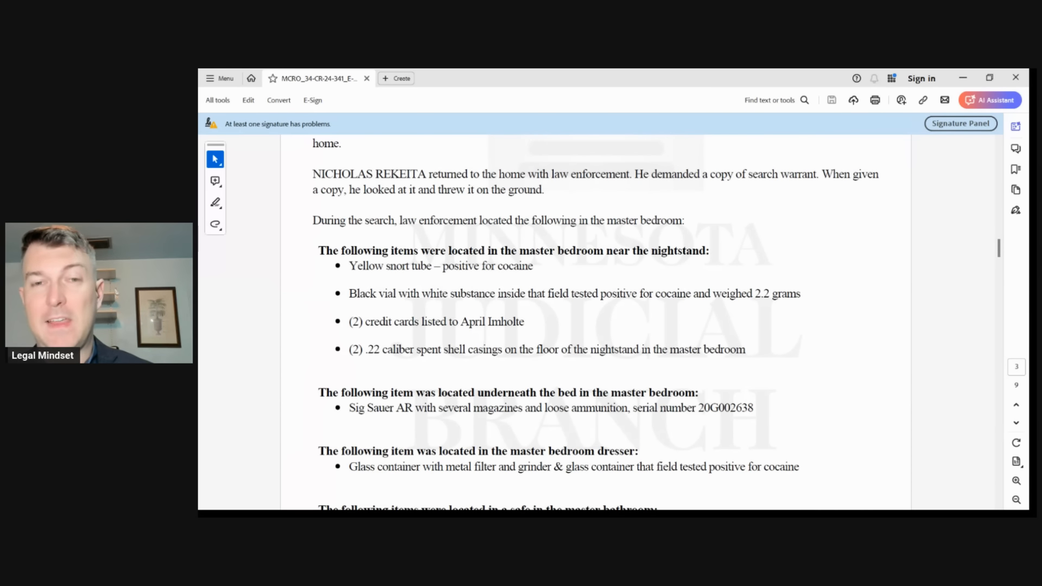
{"action": "scroll", "scroll_direction": "down", "scroll_amount": 3}
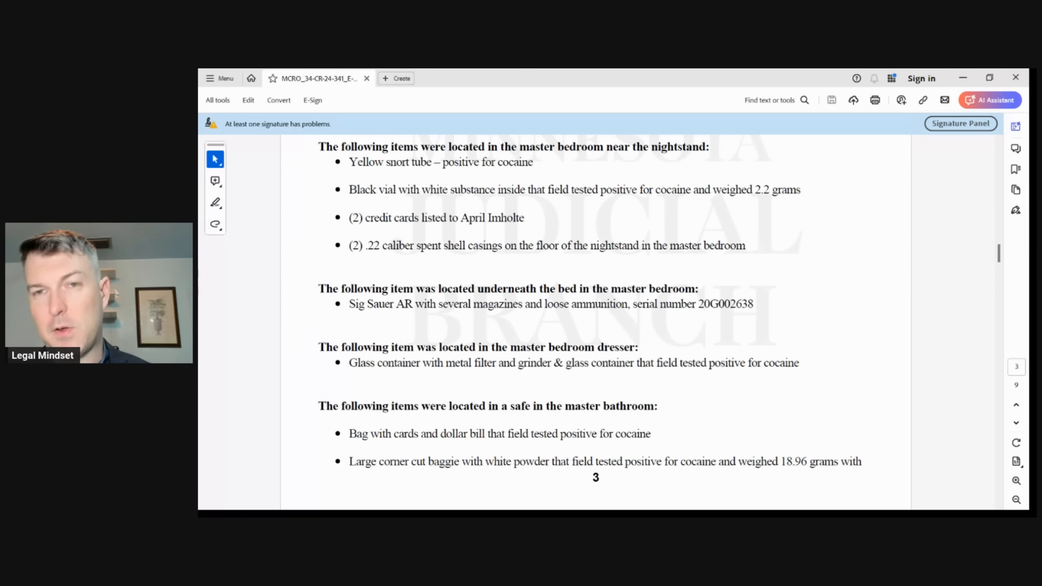
{"action": "scroll", "scroll_direction": "down", "scroll_amount": 3}
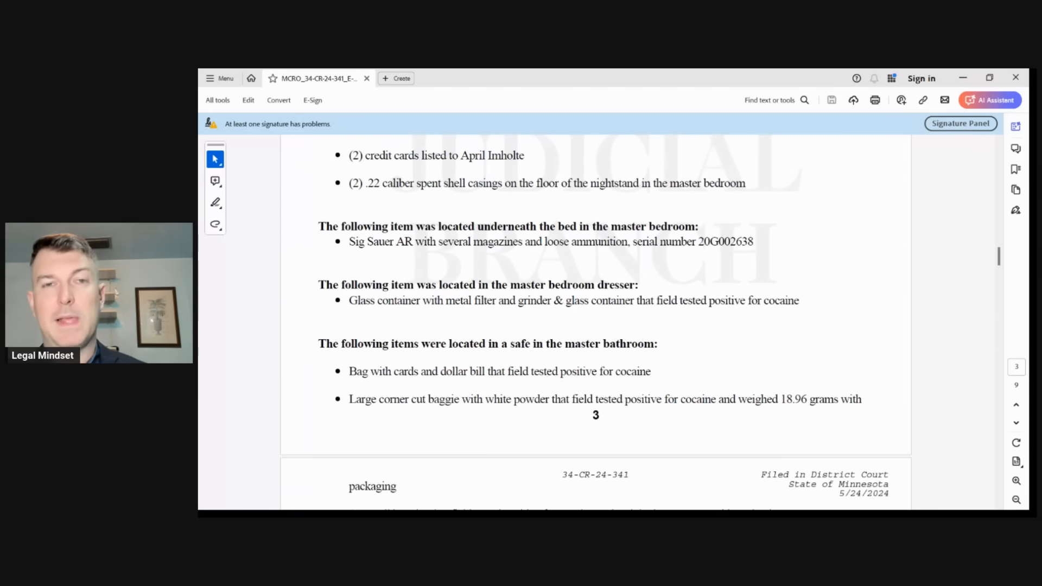
{"action": "scroll", "scroll_direction": "down", "scroll_amount": 3}
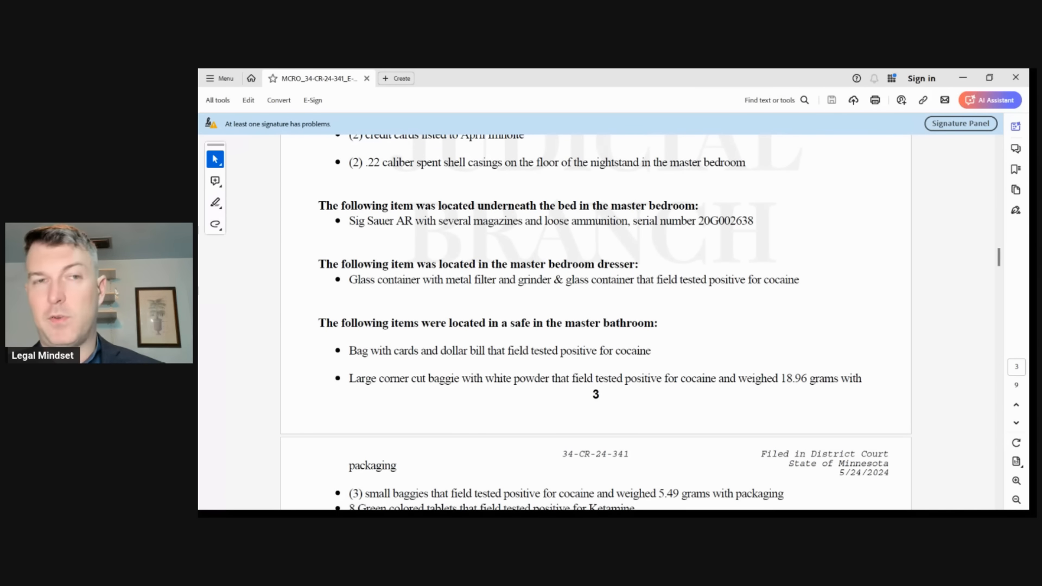
{"action": "scroll", "scroll_direction": "down", "scroll_amount": 3}
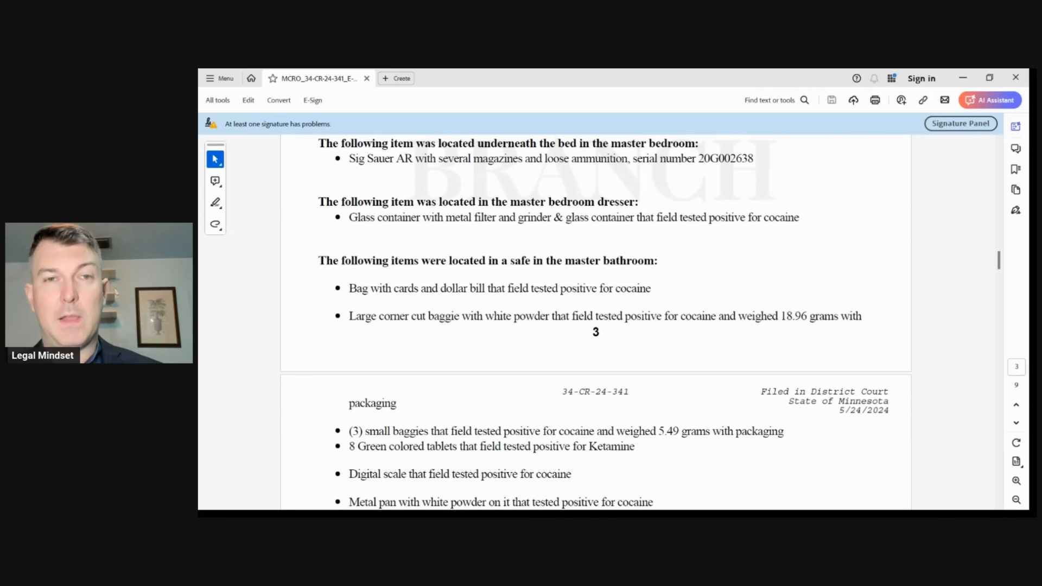
{"action": "scroll", "scroll_direction": "down", "scroll_amount": 3}
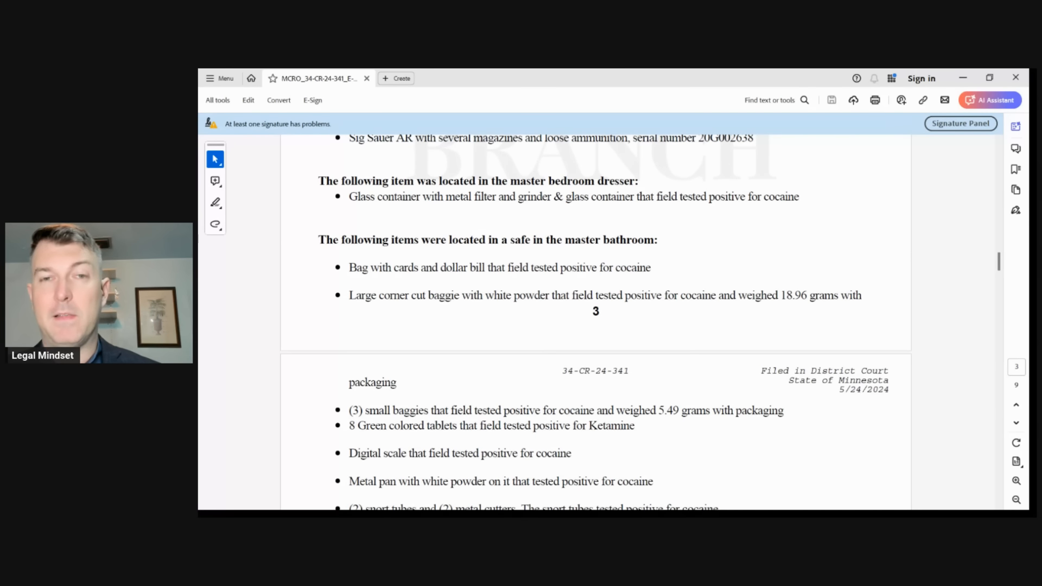
{"action": "scroll", "scroll_direction": "down", "scroll_amount": 3}
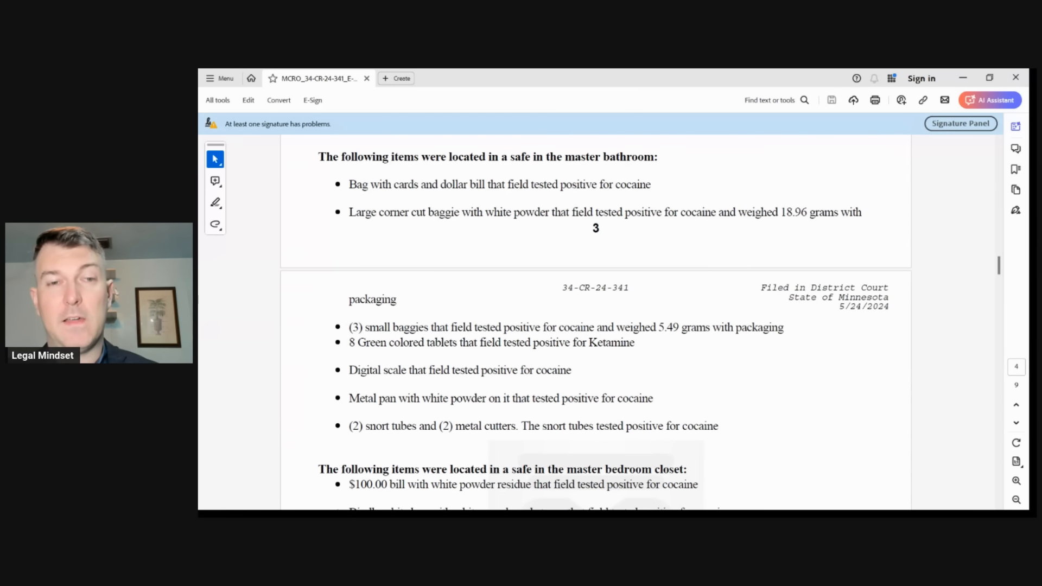
{"action": "scroll", "scroll_direction": "down", "scroll_amount": 3}
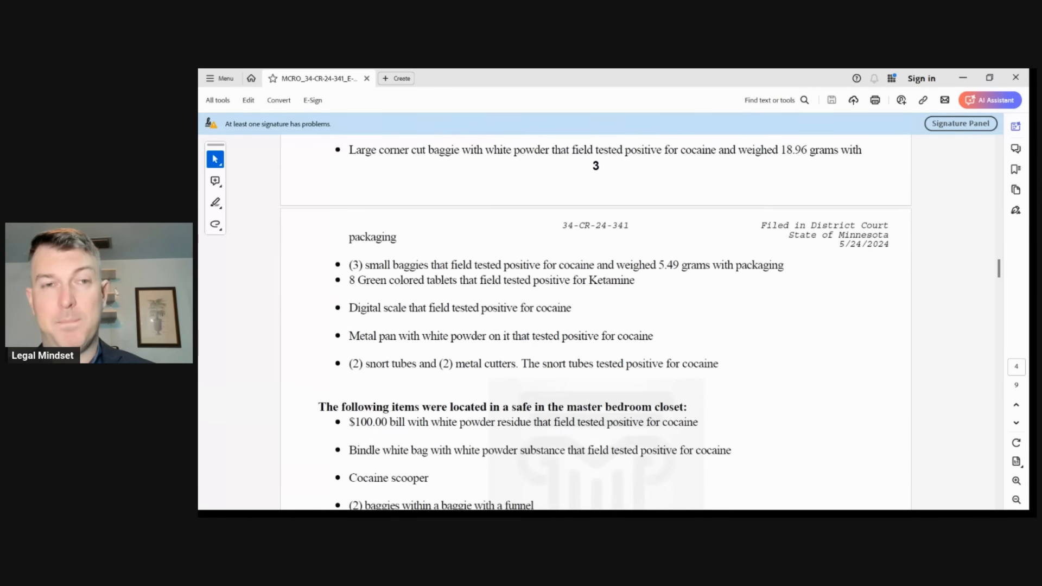
{"action": "scroll", "scroll_direction": "down", "scroll_amount": 3}
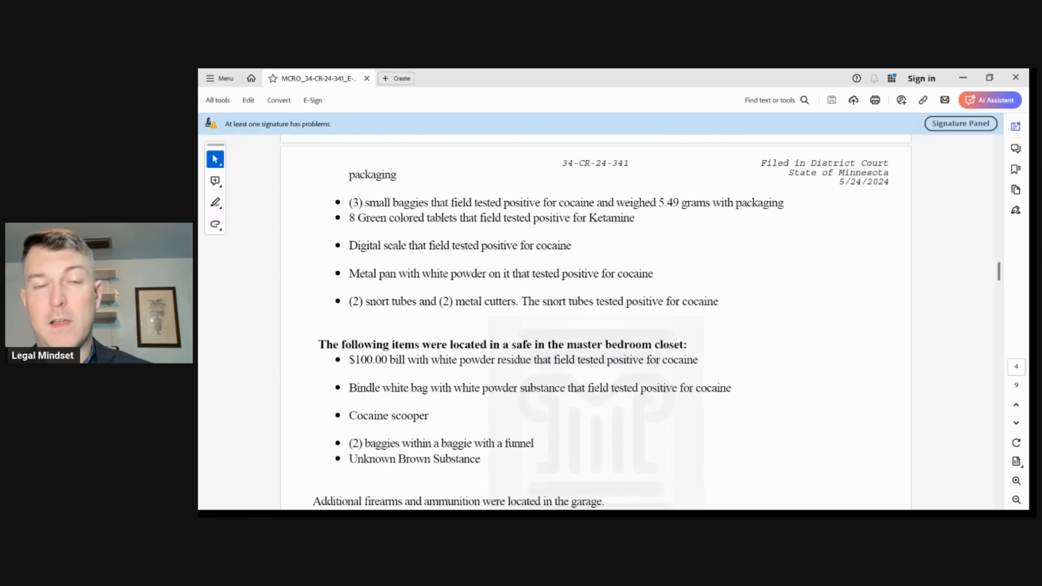
{"action": "scroll", "scroll_direction": "down", "scroll_amount": 3}
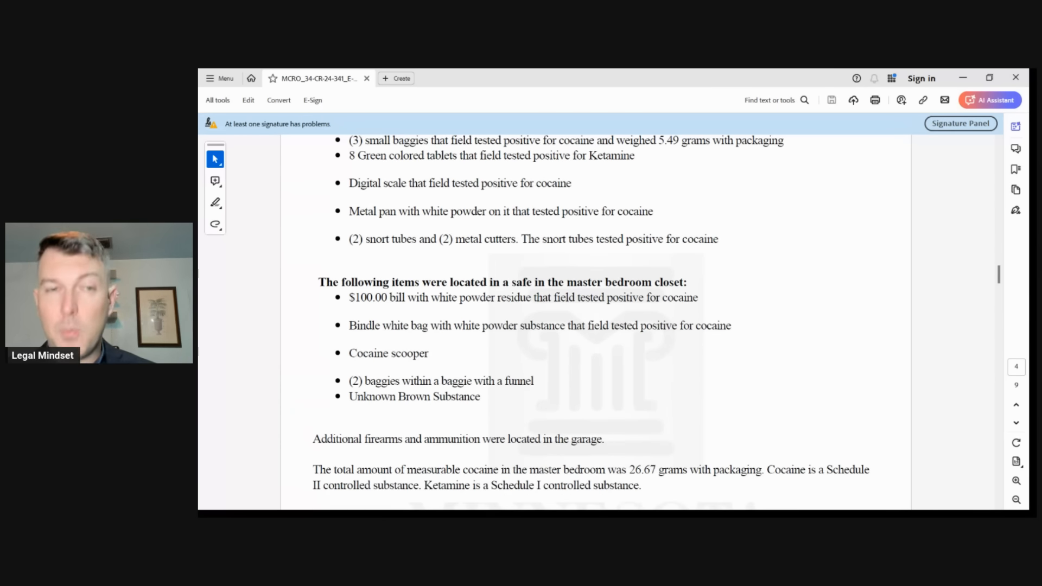
{"action": "scroll", "scroll_direction": "down", "scroll_amount": 3}
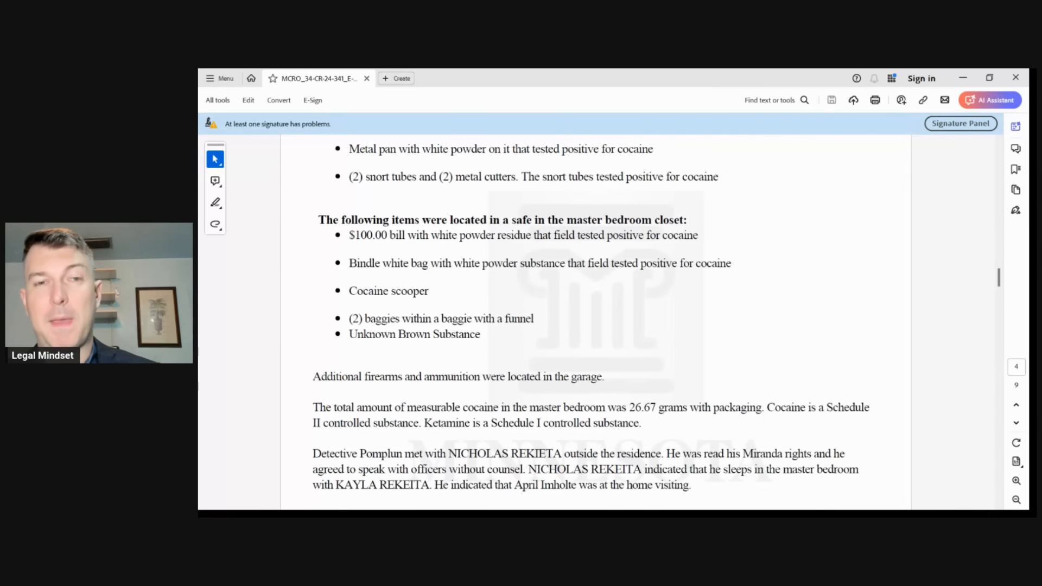
{"action": "scroll", "scroll_direction": "down", "scroll_amount": 3}
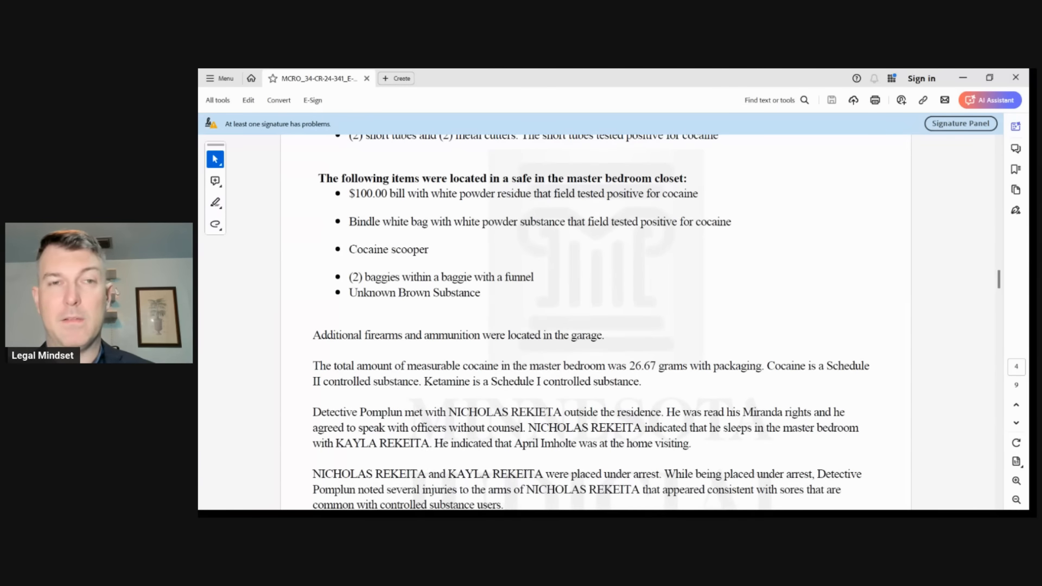
{"action": "scroll", "scroll_direction": "down", "scroll_amount": 3}
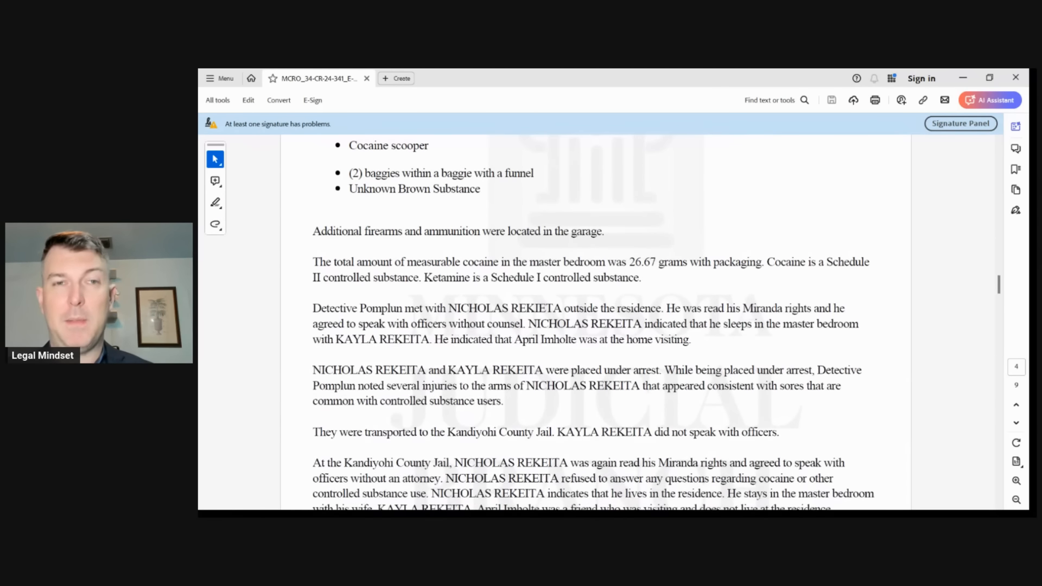
Scroll past the jail statements and booking pill discovery to Signatures and Approvals.
{"action": "scroll", "scroll_direction": "down", "scroll_amount": 3}
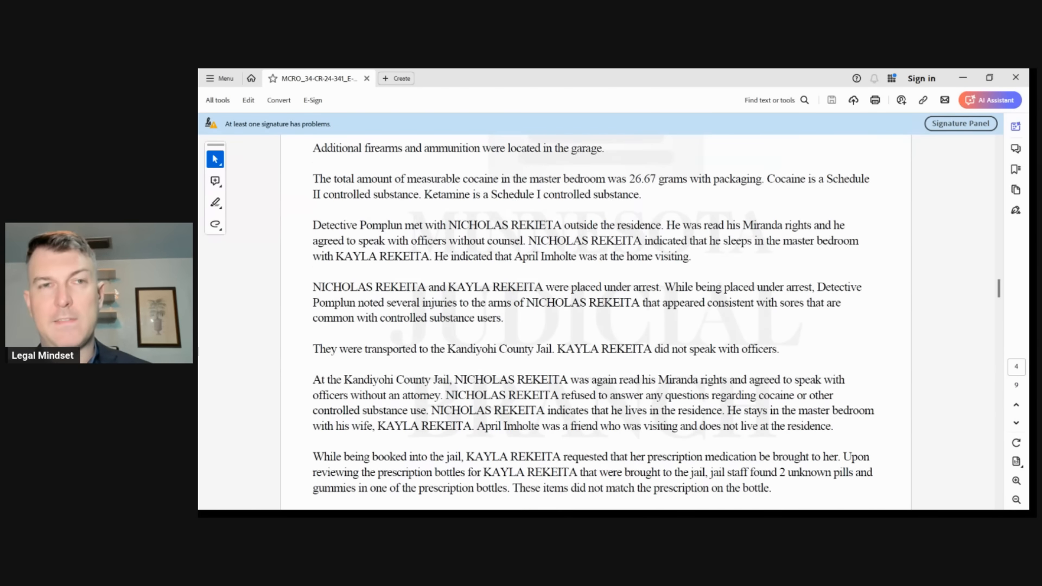
{"action": "scroll", "scroll_direction": "down", "scroll_amount": 3}
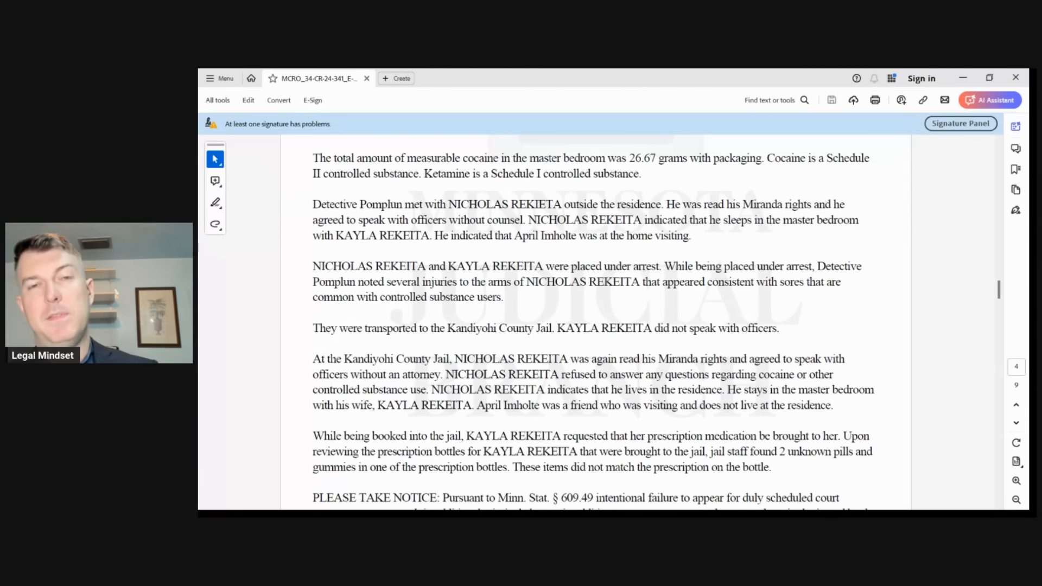
{"action": "scroll", "scroll_direction": "down", "scroll_amount": 3}
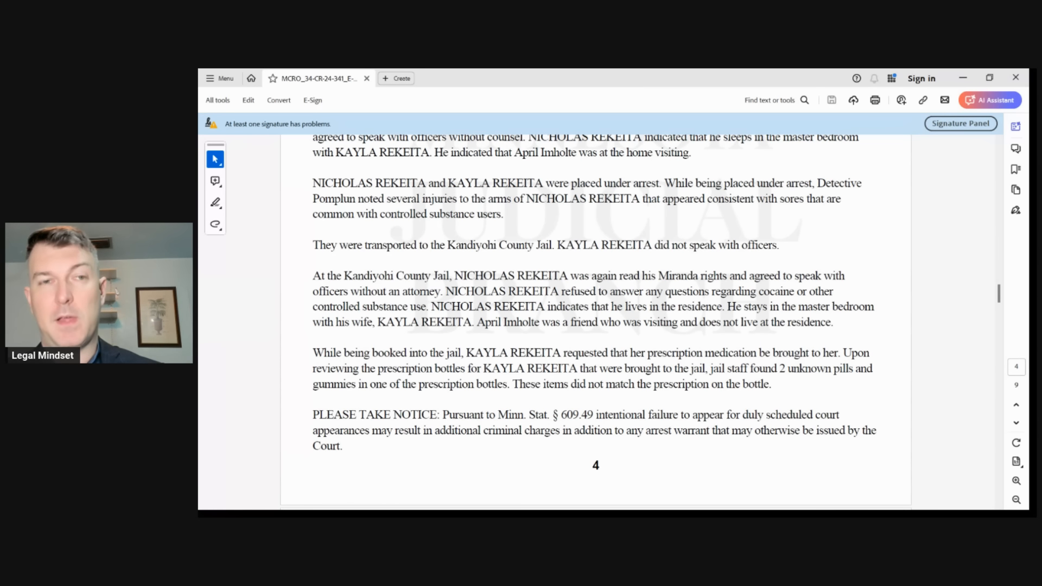
{"action": "scroll", "scroll_direction": "down", "scroll_amount": 3}
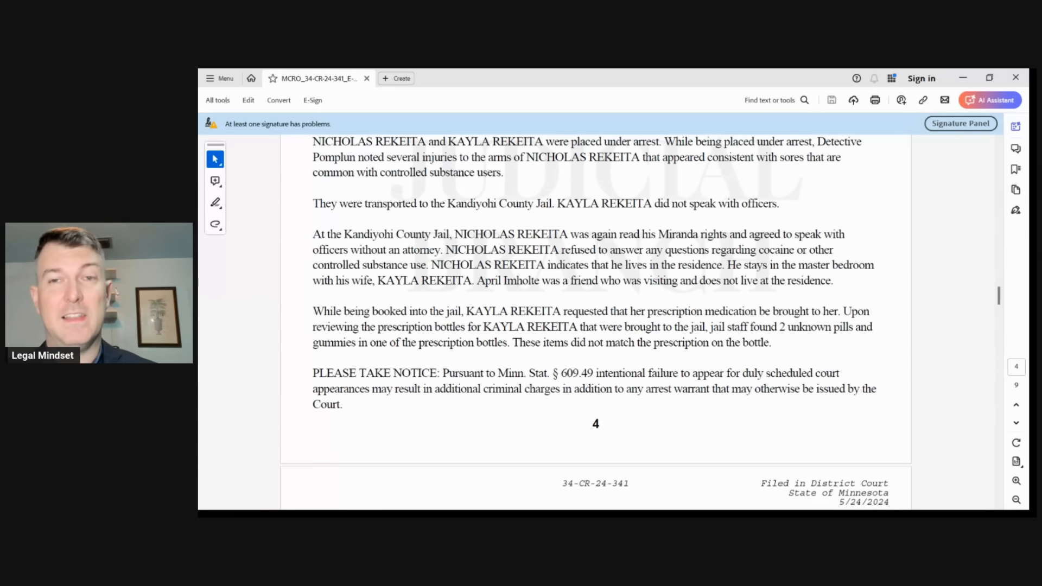
{"action": "scroll", "scroll_direction": "down", "scroll_amount": 3}
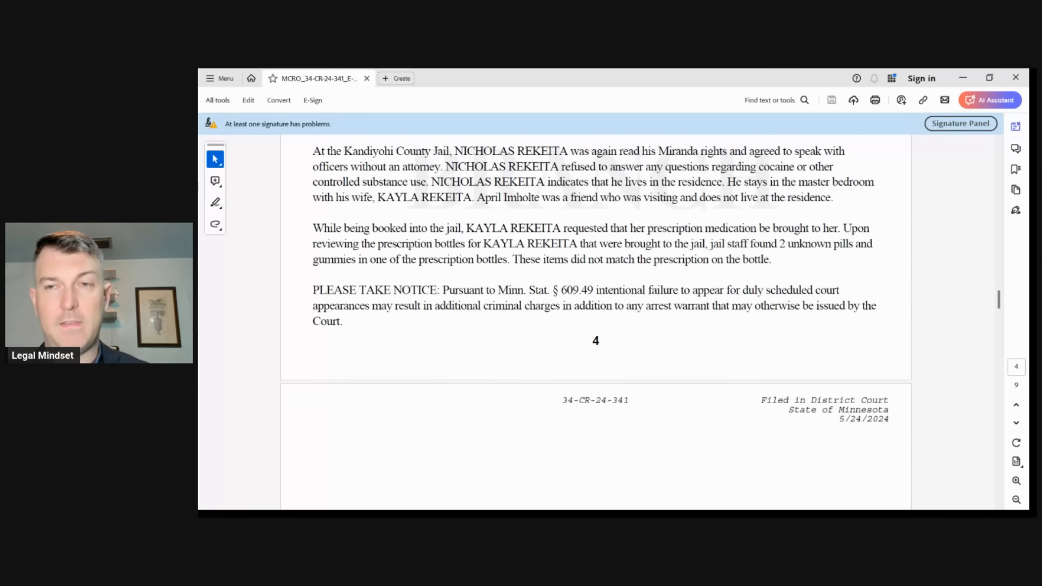
{"action": "scroll", "scroll_direction": "down", "scroll_amount": 3}
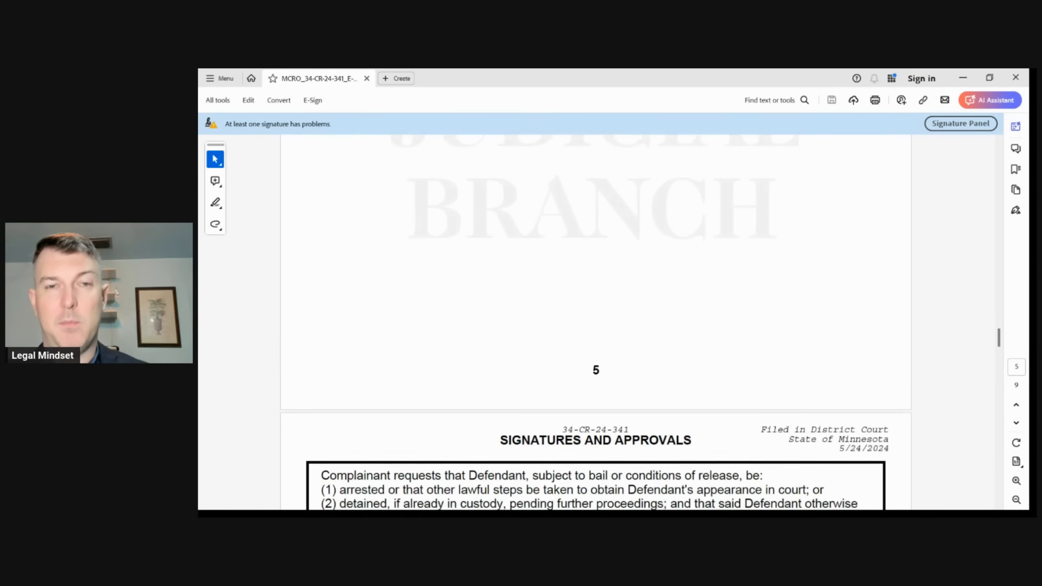
Scroll through signatures and the Finding of Probable Cause to the Defendant Fact Sheet.
{"action": "scroll", "scroll_direction": "down", "scroll_amount": 3}
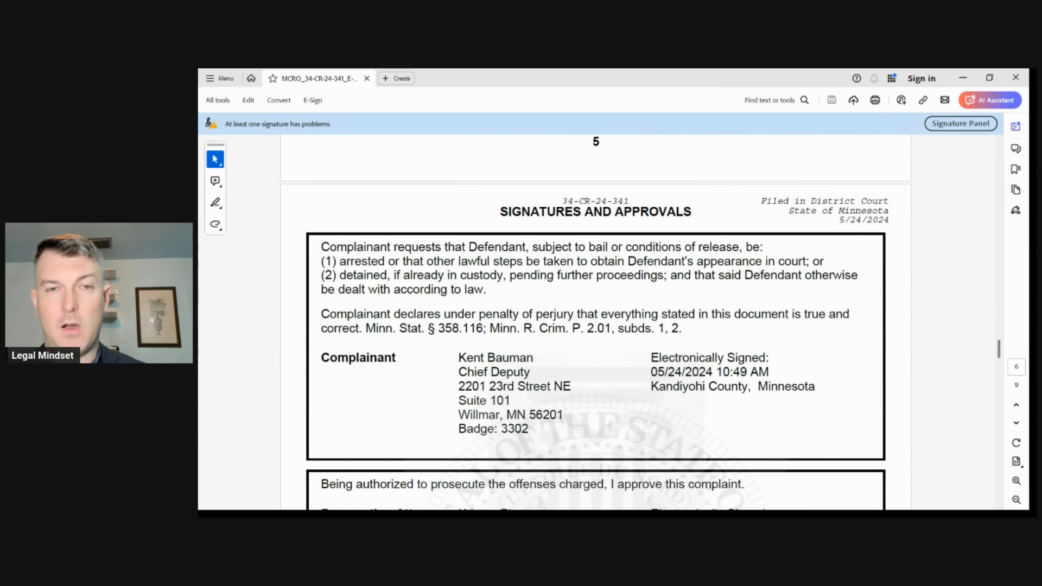
{"action": "scroll", "scroll_direction": "down", "scroll_amount": 3}
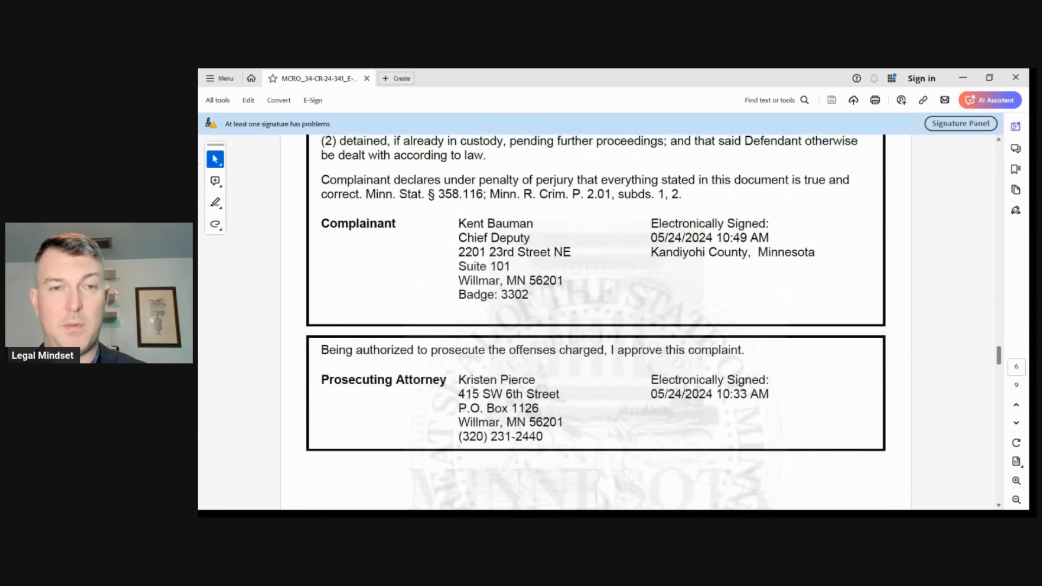
{"action": "scroll", "scroll_direction": "down", "scroll_amount": 3}
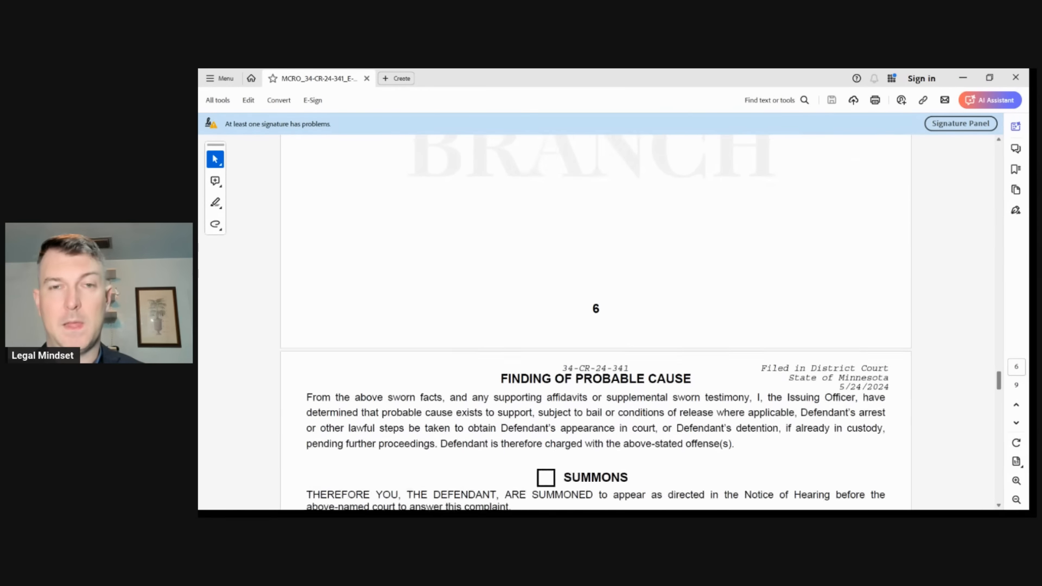
{"action": "scroll", "scroll_direction": "down", "scroll_amount": 3}
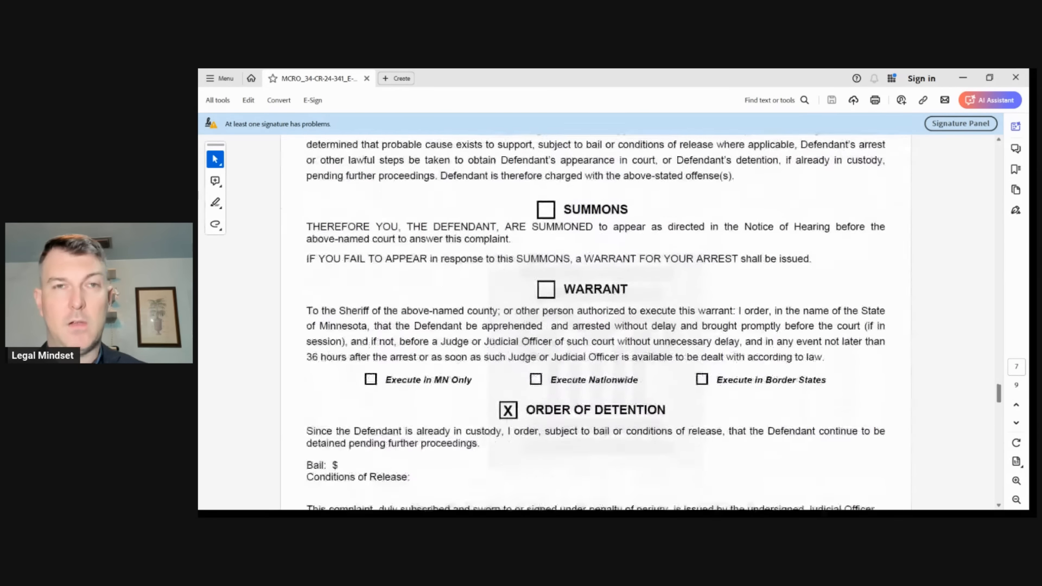
{"action": "scroll", "scroll_direction": "down", "scroll_amount": 3}
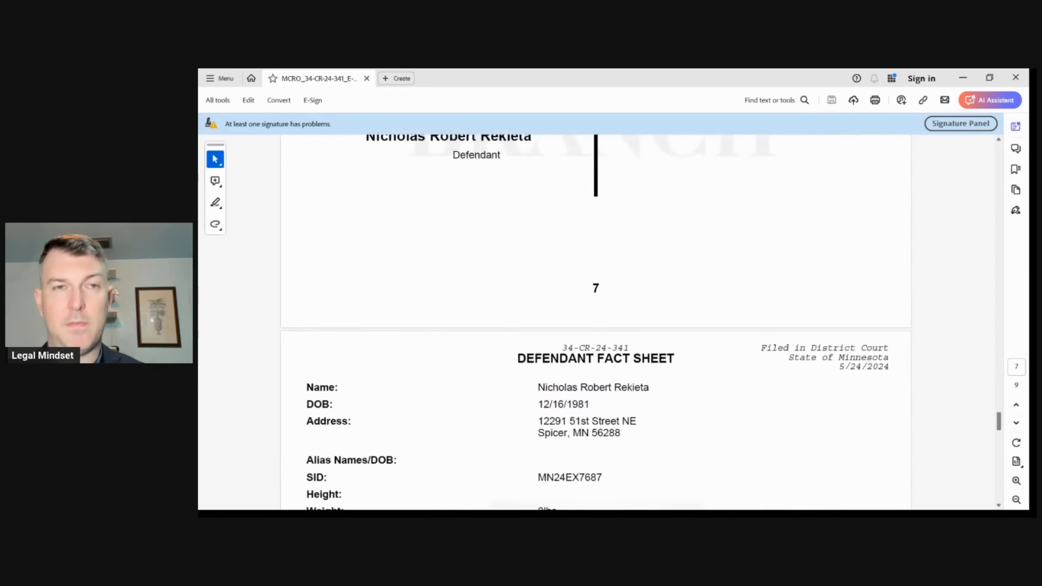
{"action": "scroll", "scroll_direction": "down", "scroll_amount": 3}
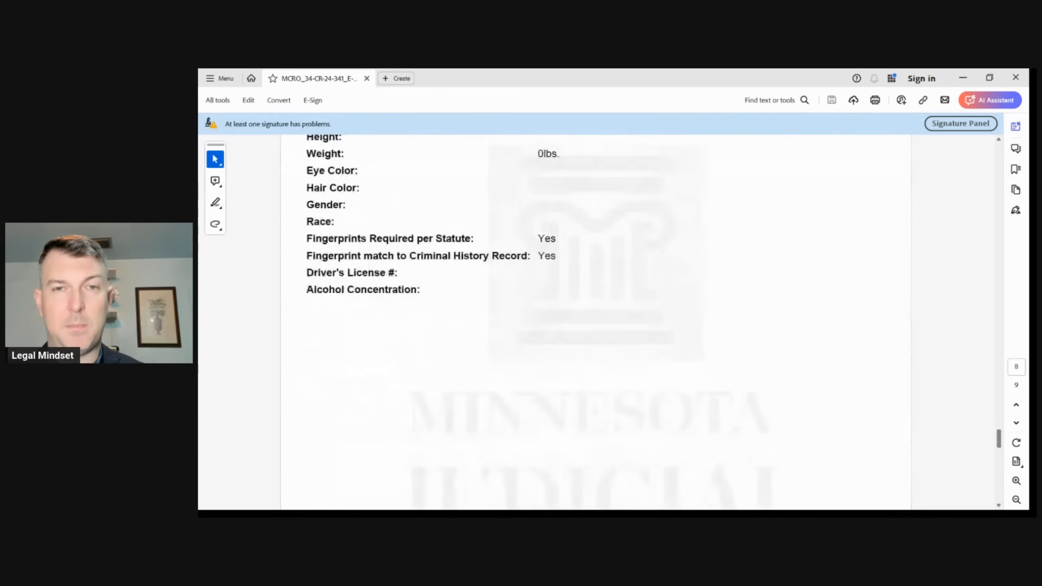
{"action": "scroll", "scroll_direction": "down", "scroll_amount": 3}
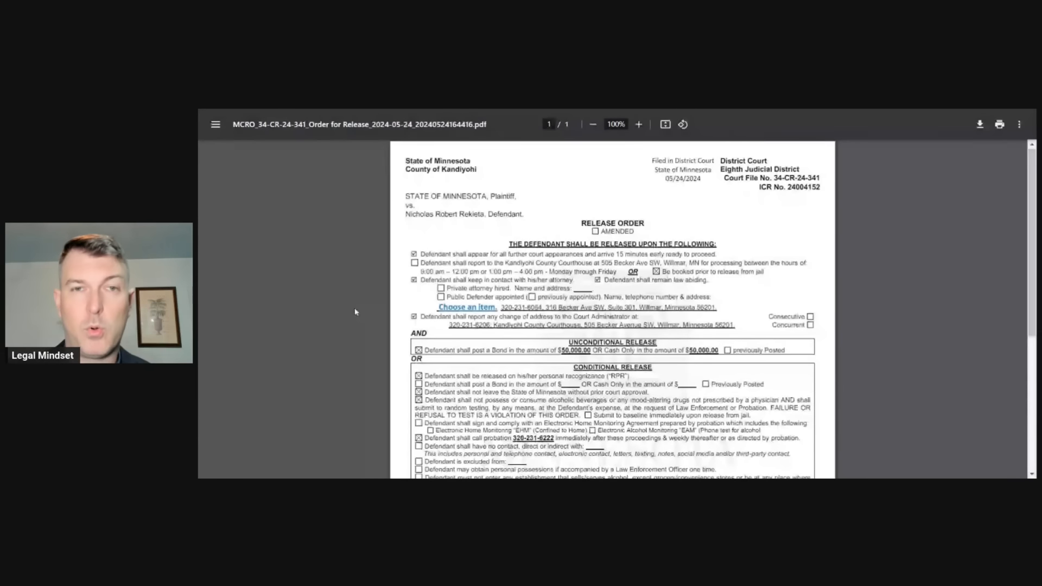
Scroll the release order to conditional release terms and the August 20, 2024 omnibus hearing.
{"action": "scroll", "scroll_direction": "down", "scroll_amount": 3}
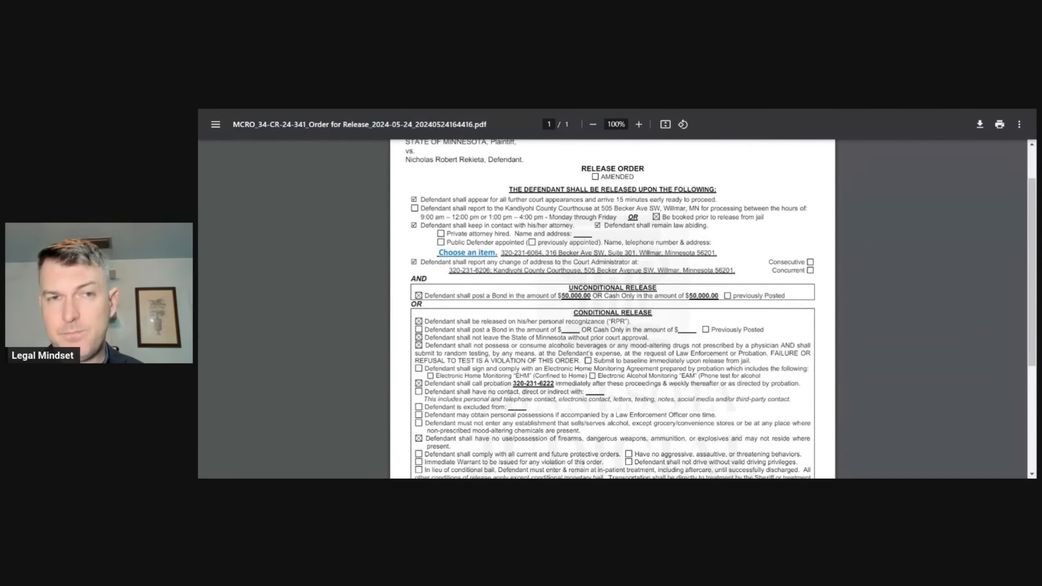
{"action": "scroll", "scroll_direction": "down", "scroll_amount": 3}
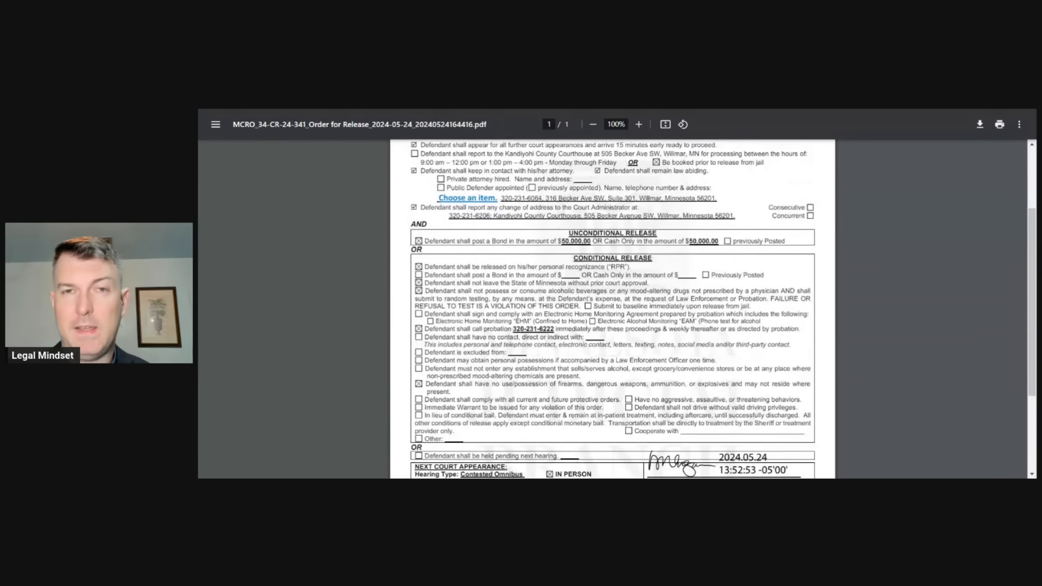
{"action": "scroll", "scroll_direction": "down", "scroll_amount": 3}
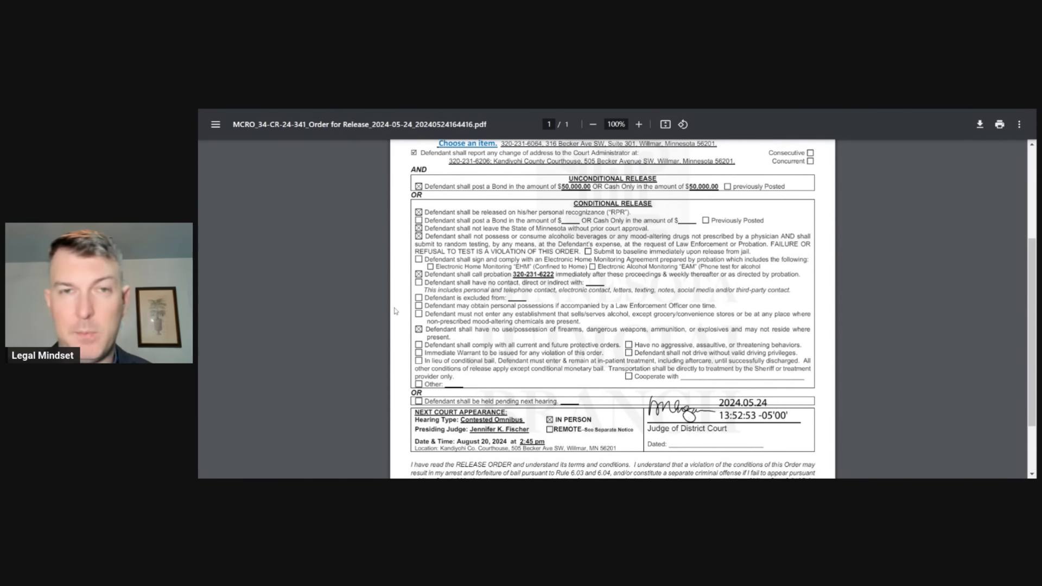
{"action": "mouse_move", "coordinate": [370, 305]}
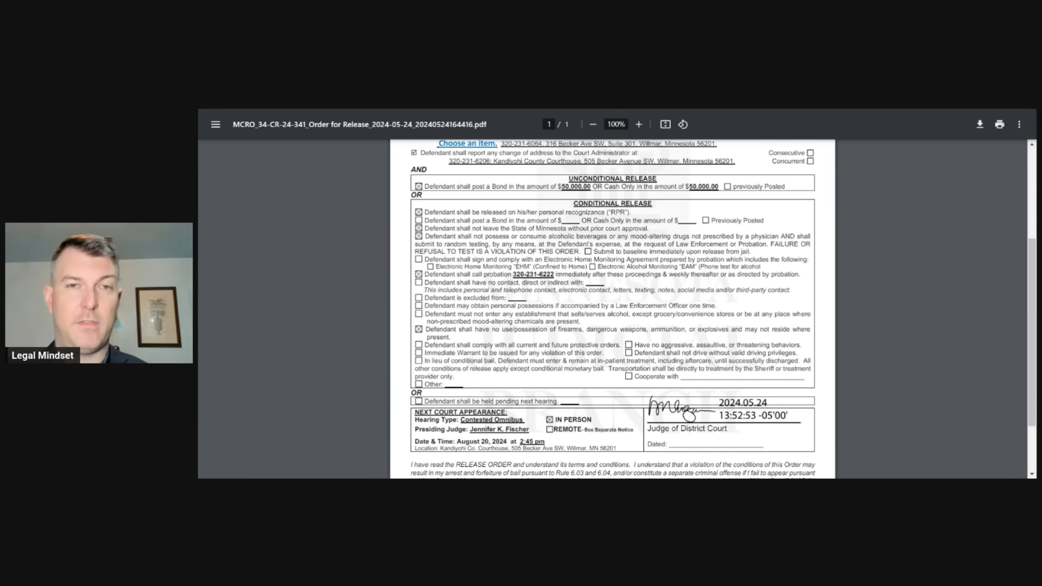
{"action": "mouse_move", "coordinate": [527, 199]}
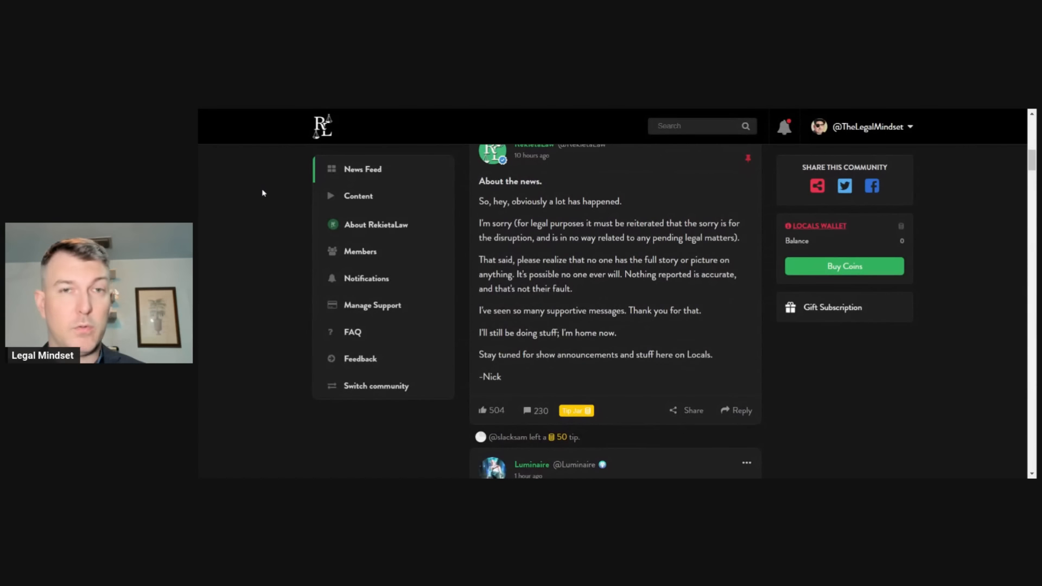
Scroll up the Locals feed from 'About the news' to 'I really wanted to go live tonight'.
{"action": "scroll", "scroll_direction": "up", "scroll_amount": 3}
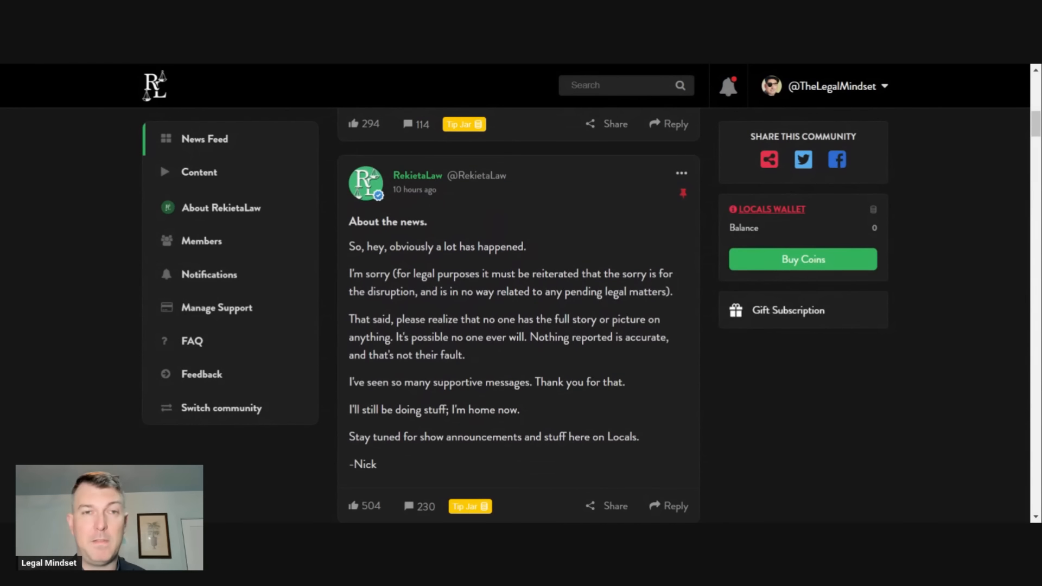
{"action": "mouse_move", "coordinate": [50, 314]}
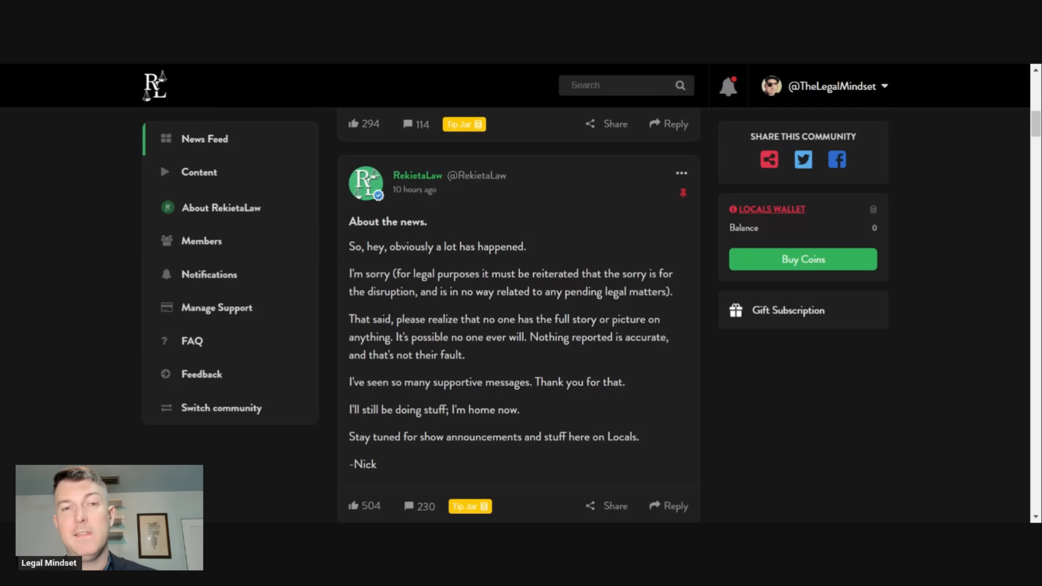
{"action": "mouse_move", "coordinate": [63, 336]}
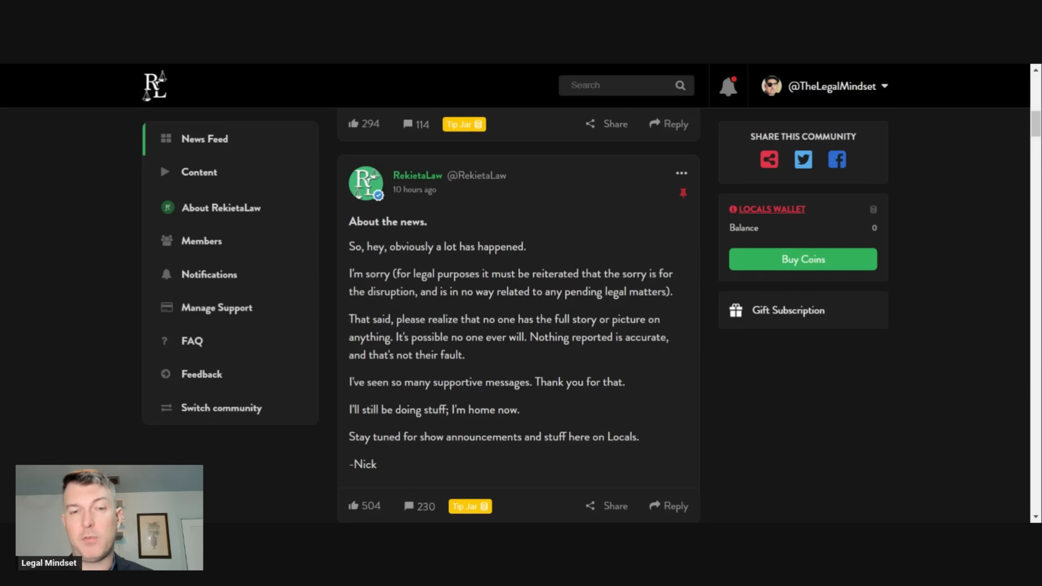
{"action": "mouse_move", "coordinate": [513, 407]}
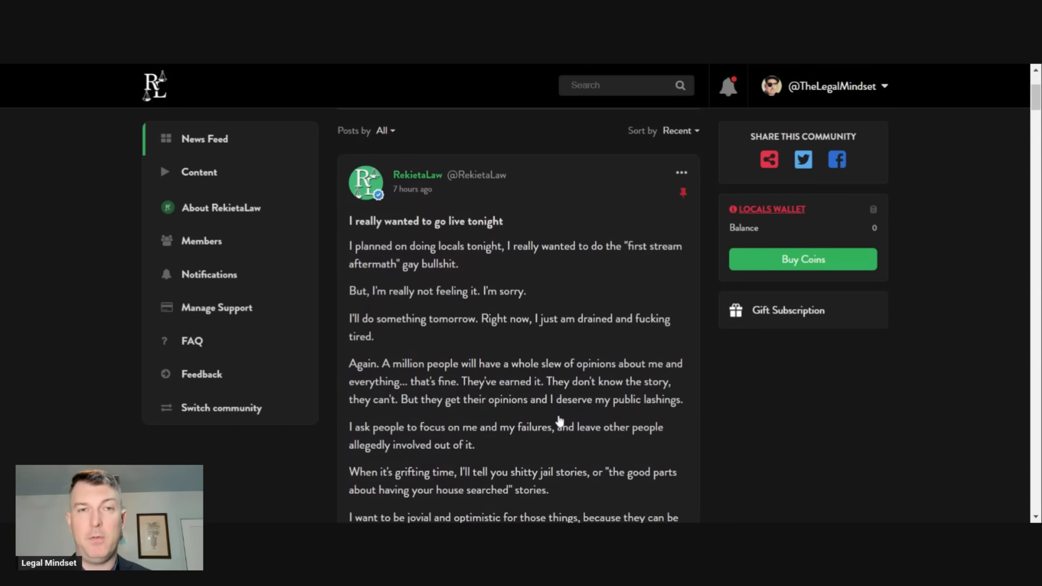
Expand RekietaLaw's "I really wanted to go live tonight" post to its ending "Peace, y'all. Talk soon.".
{"action": "scroll", "scroll_direction": "down", "scroll_amount": 3}
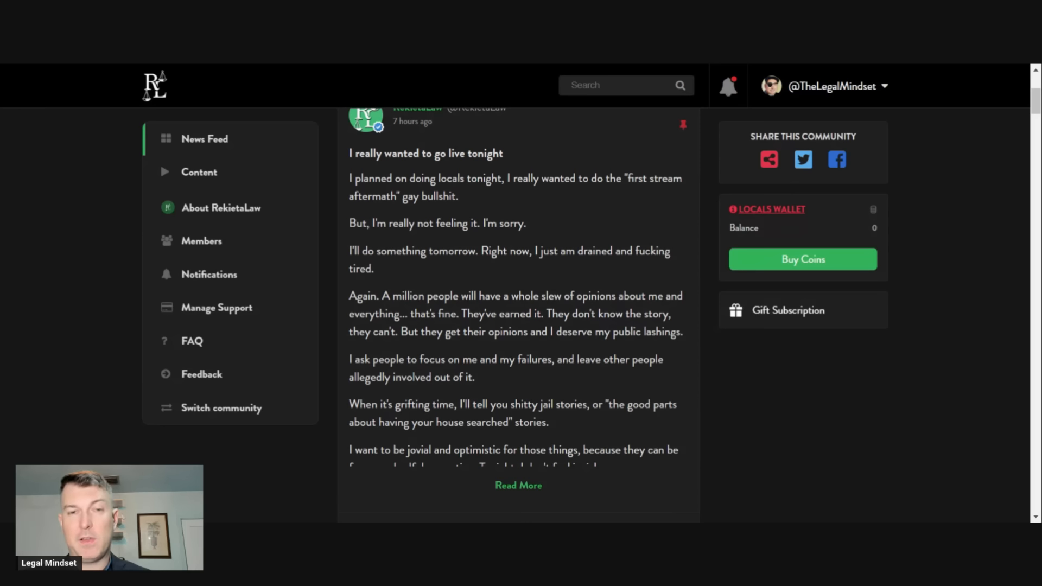
{"action": "scroll", "scroll_direction": "down", "scroll_amount": 3}
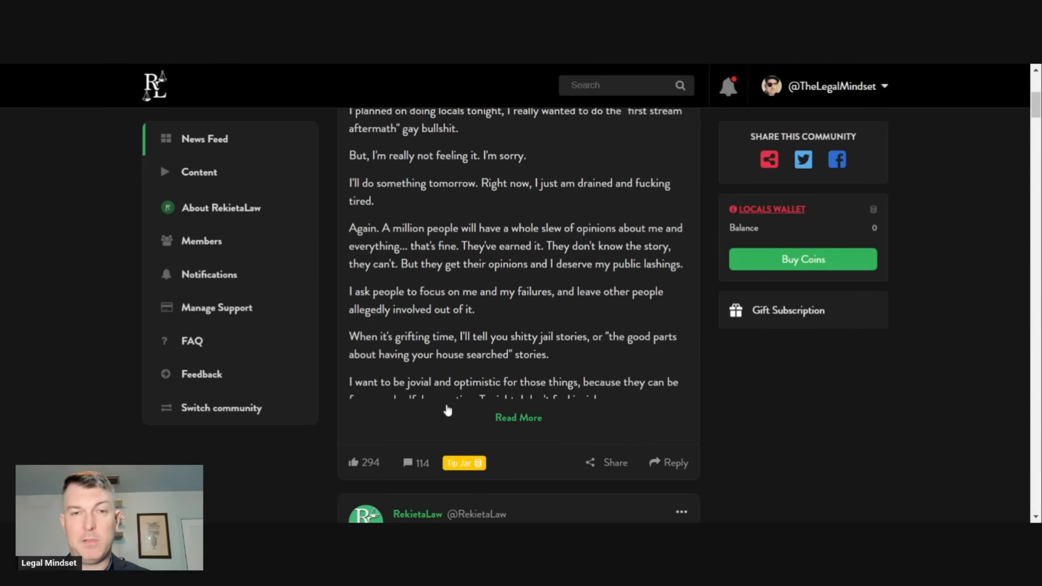
{"action": "left_click", "coordinate": [518, 417]}
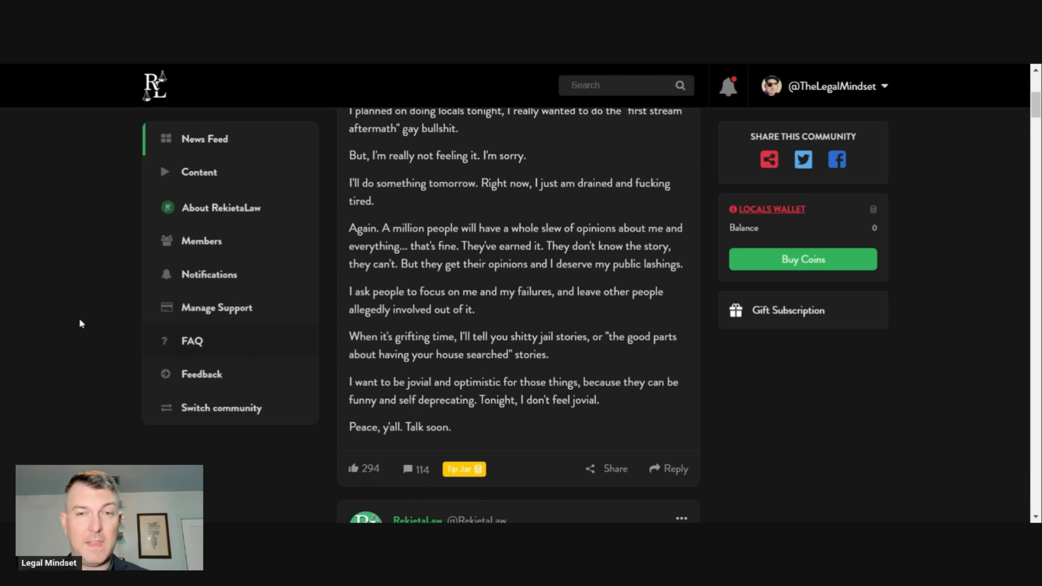